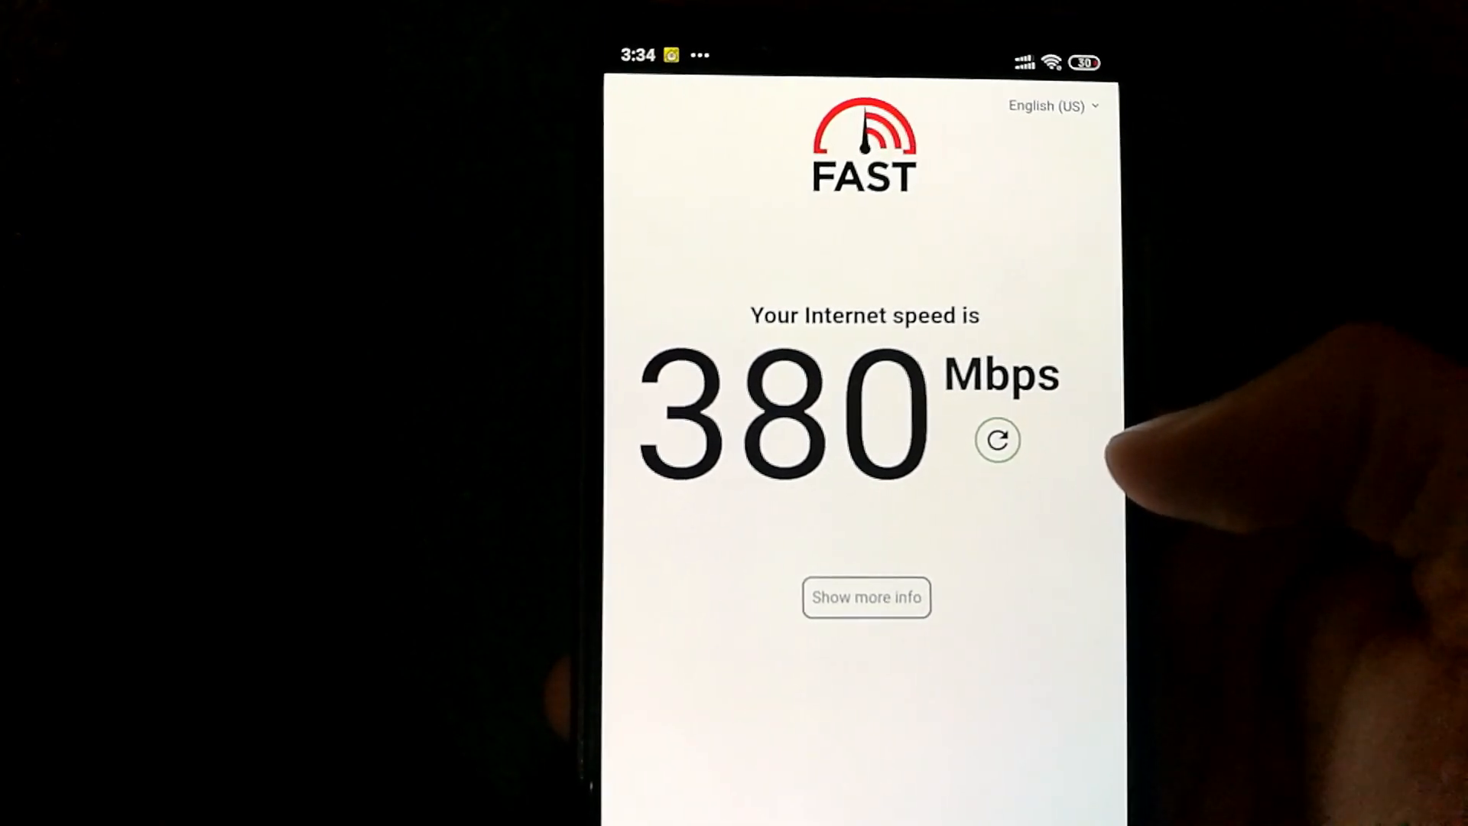
Step: Install Speedify from the Google Play Store and launch it
click(867, 597)
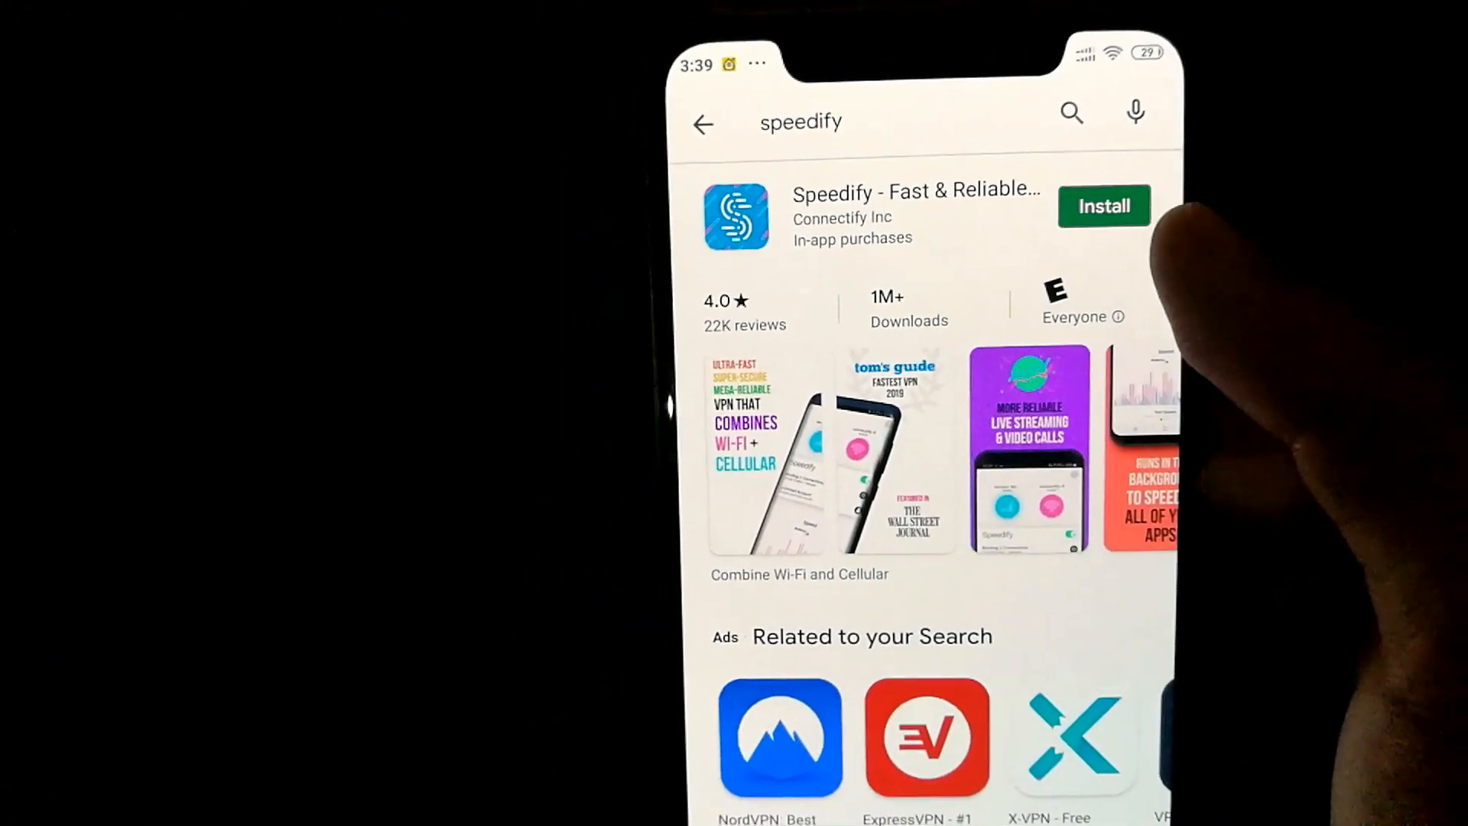
click(1103, 206)
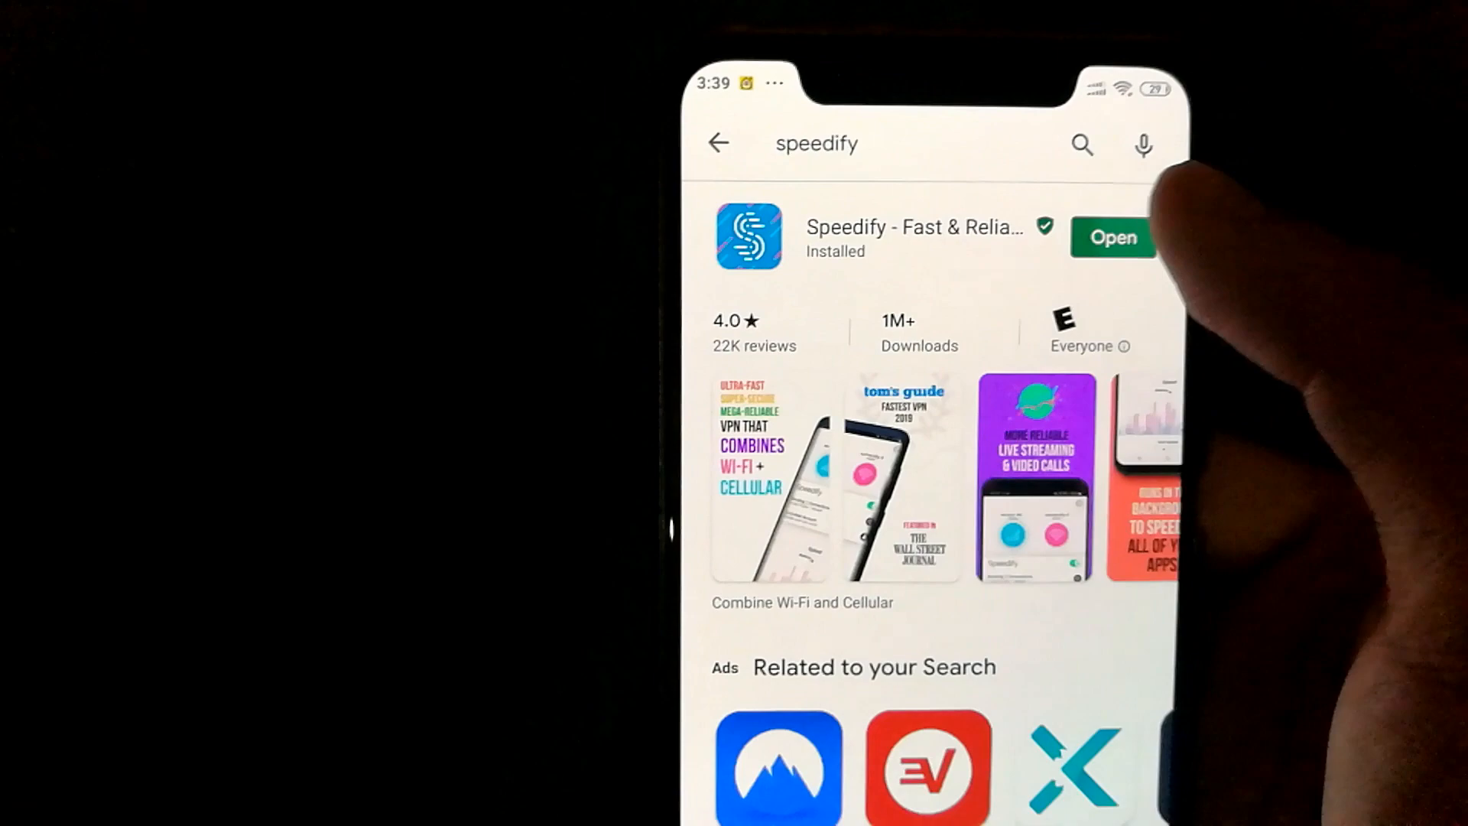
click(1113, 237)
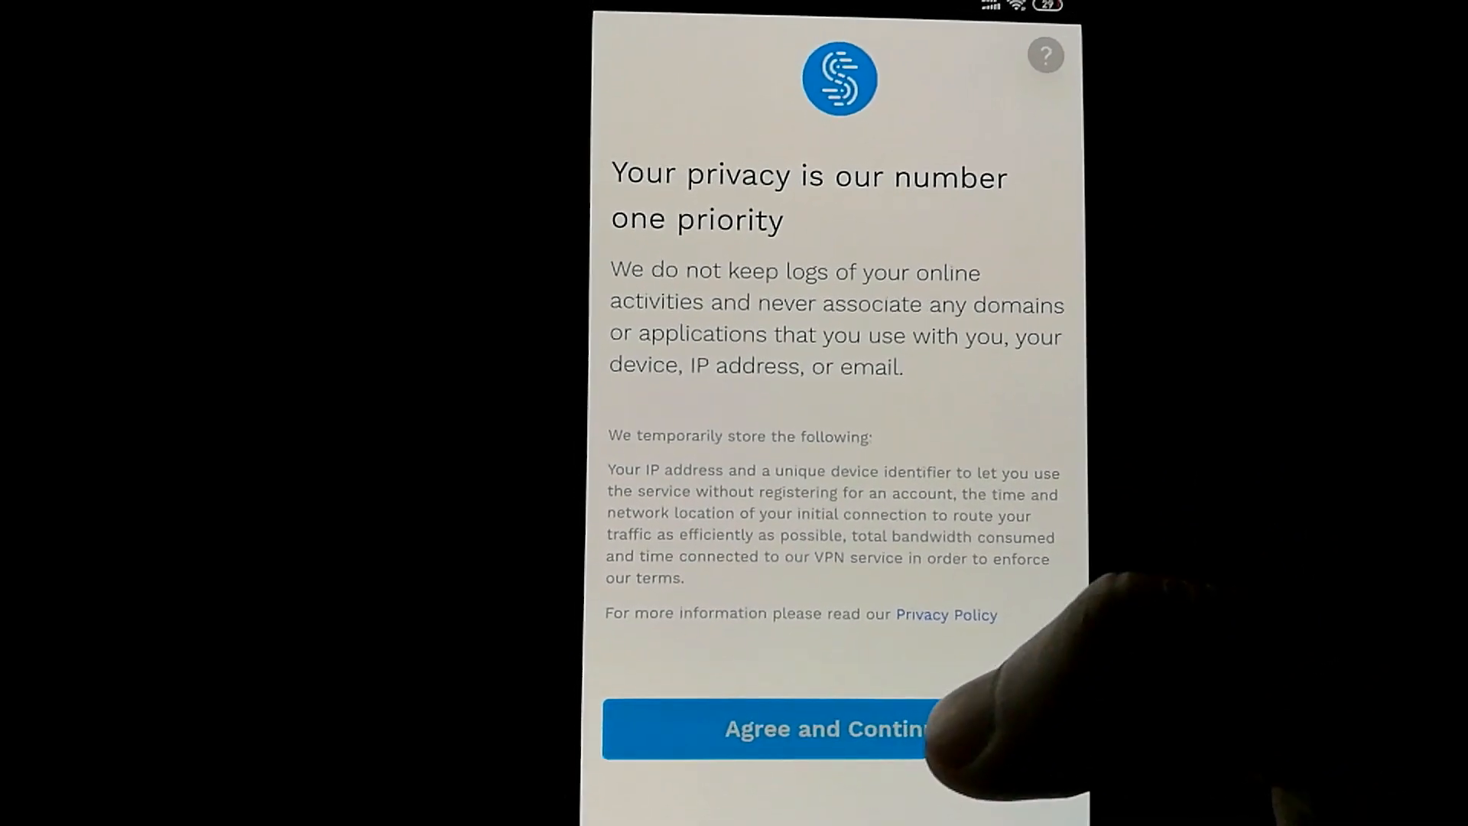
Step: Accept Speedify's privacy terms, start the VPN, approve the request, and dismiss the tips
click(825, 729)
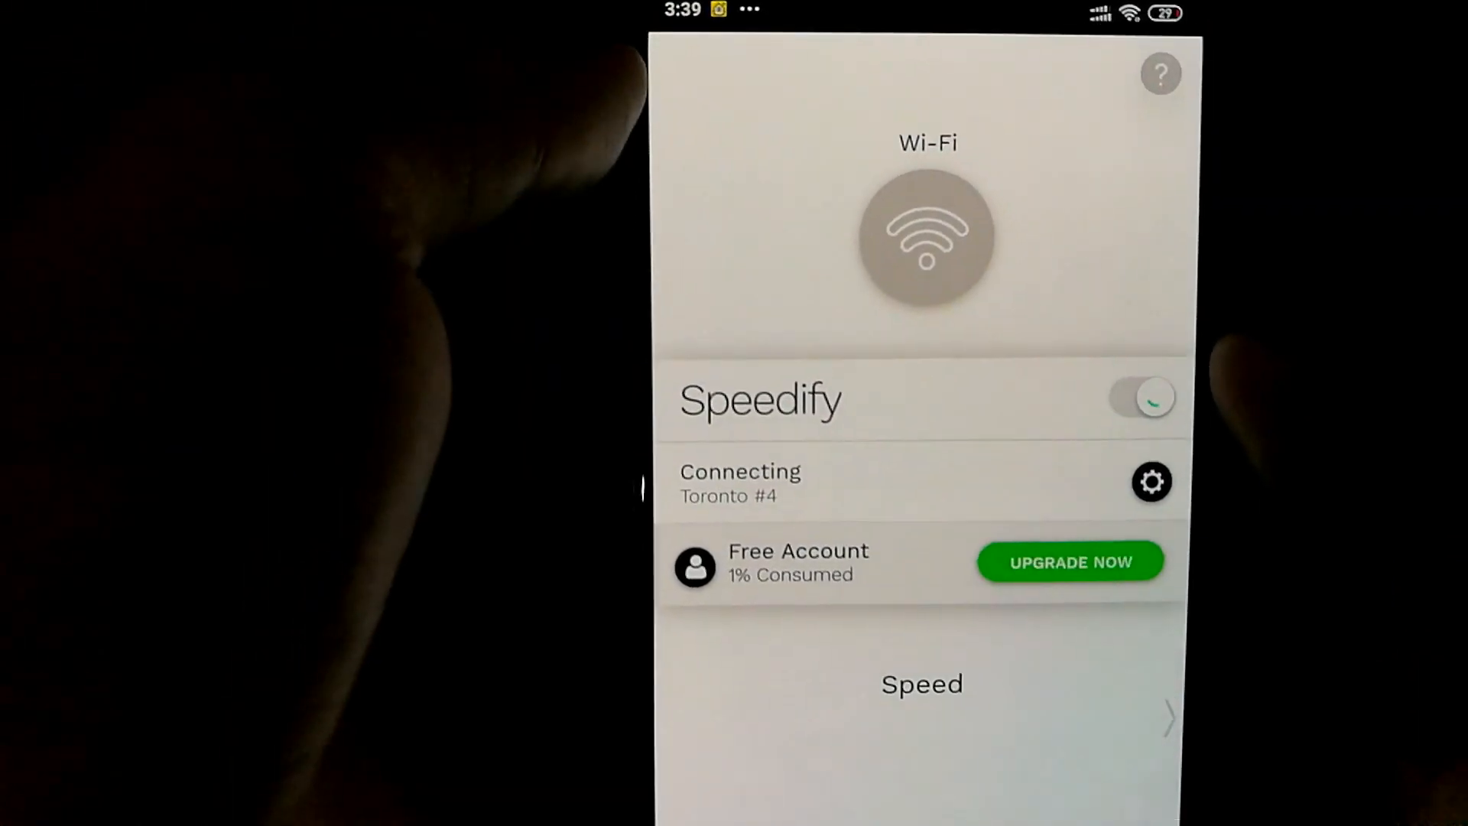
click(1141, 399)
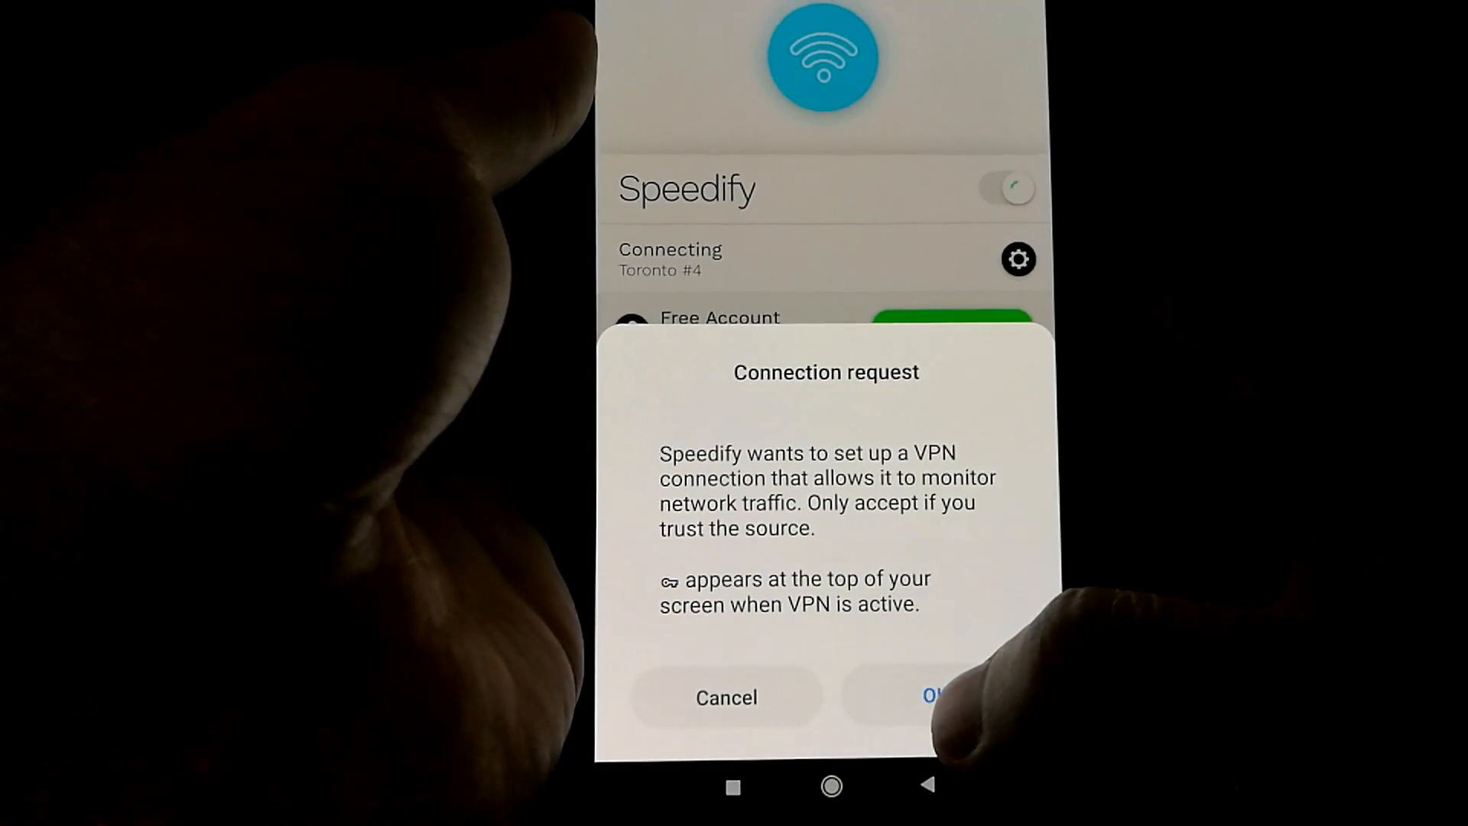
click(932, 697)
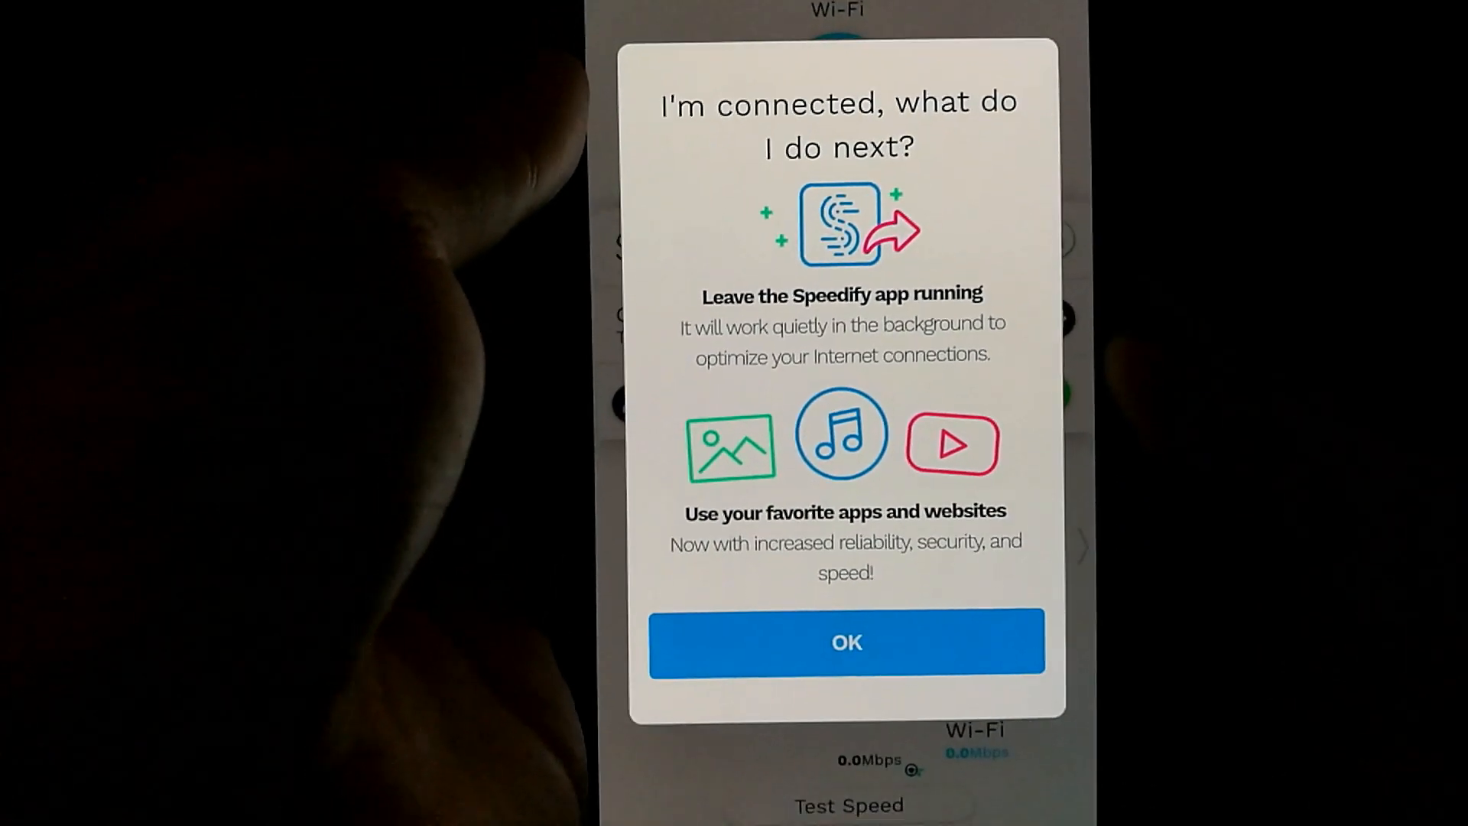
click(846, 642)
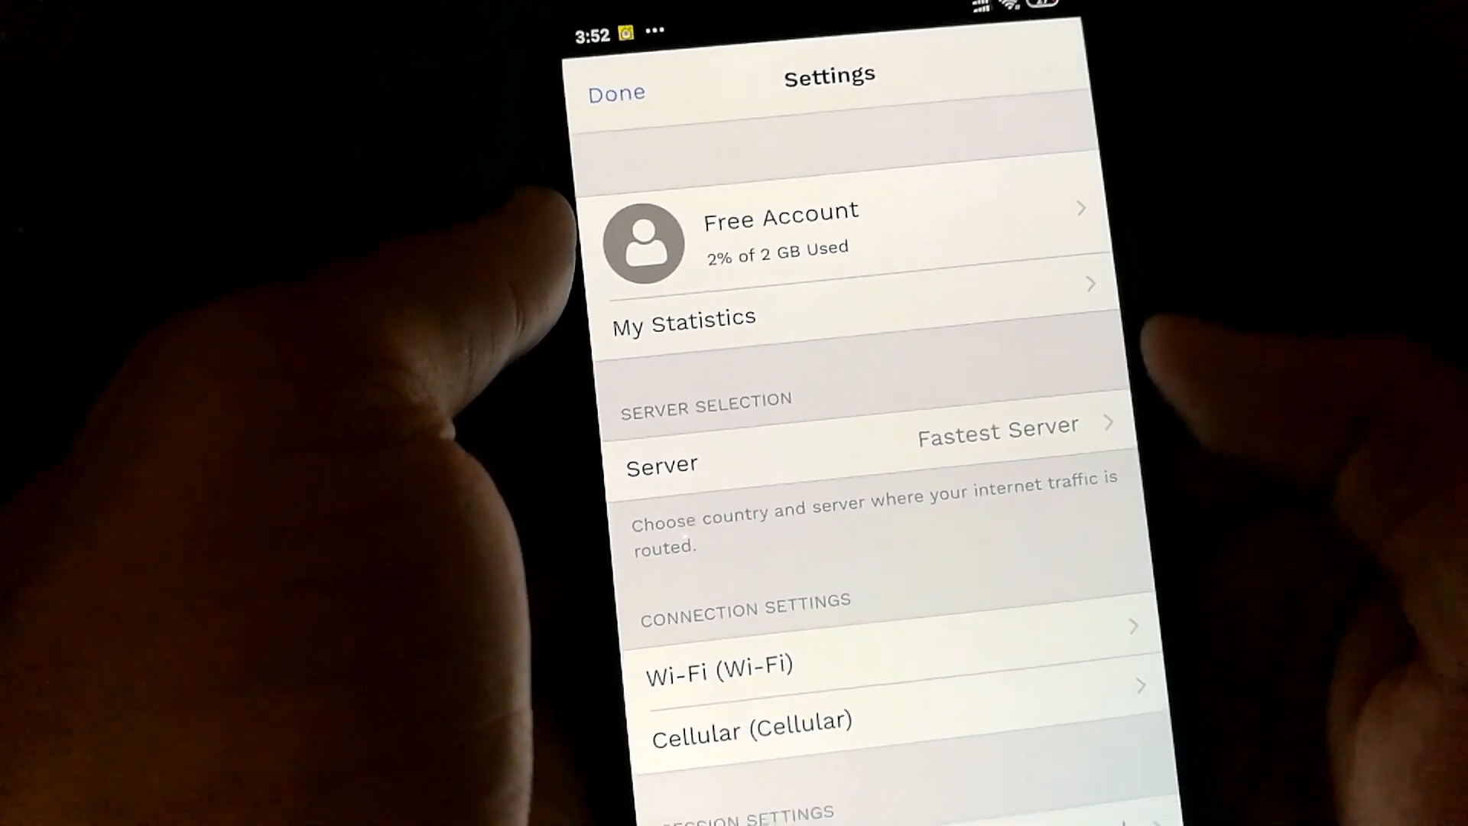
Step: Enable a 750Kbps rate limit on Speedify's Wi-Fi connection
scroll(down, 3)
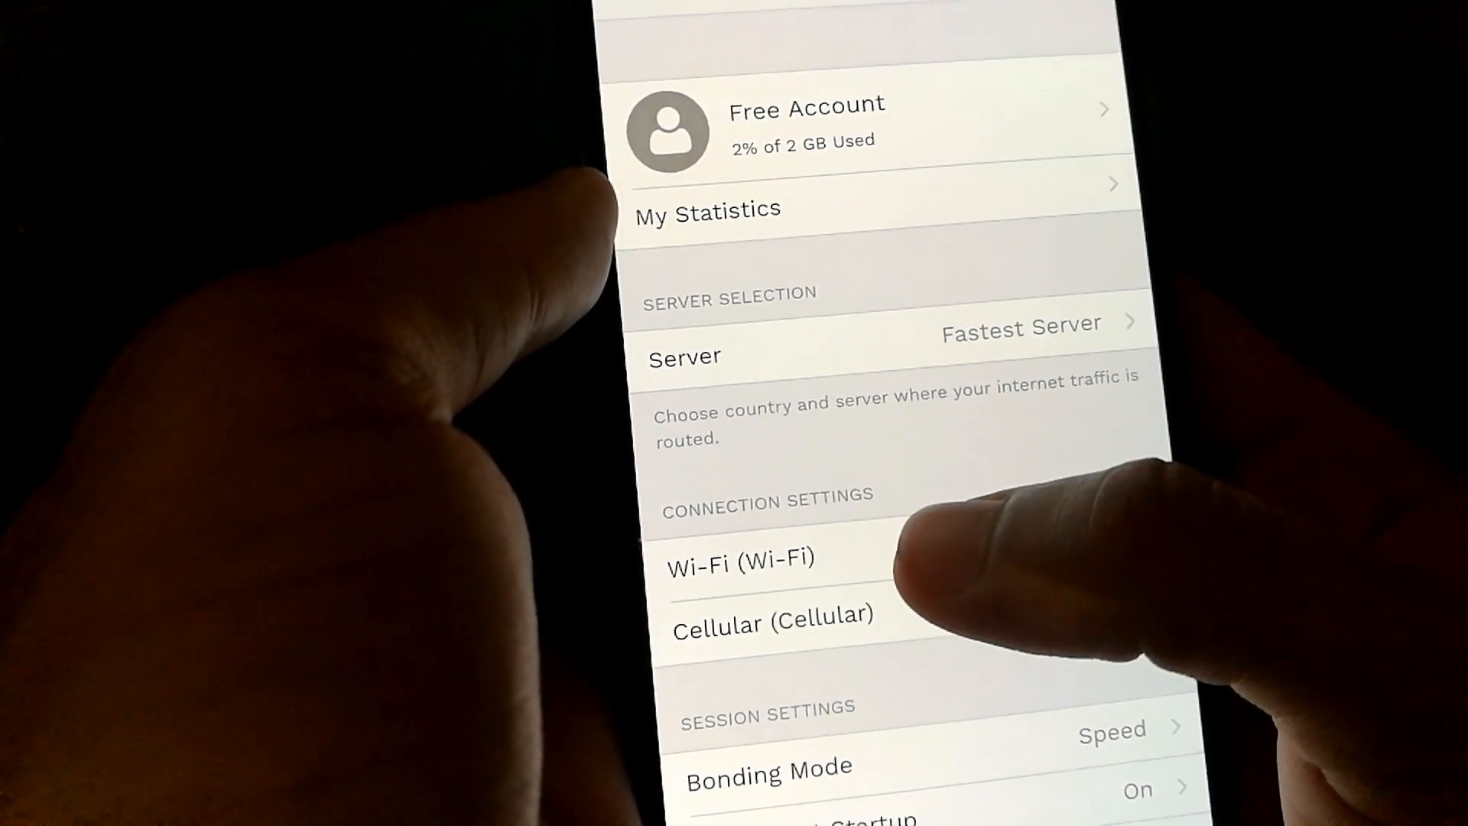
click(743, 558)
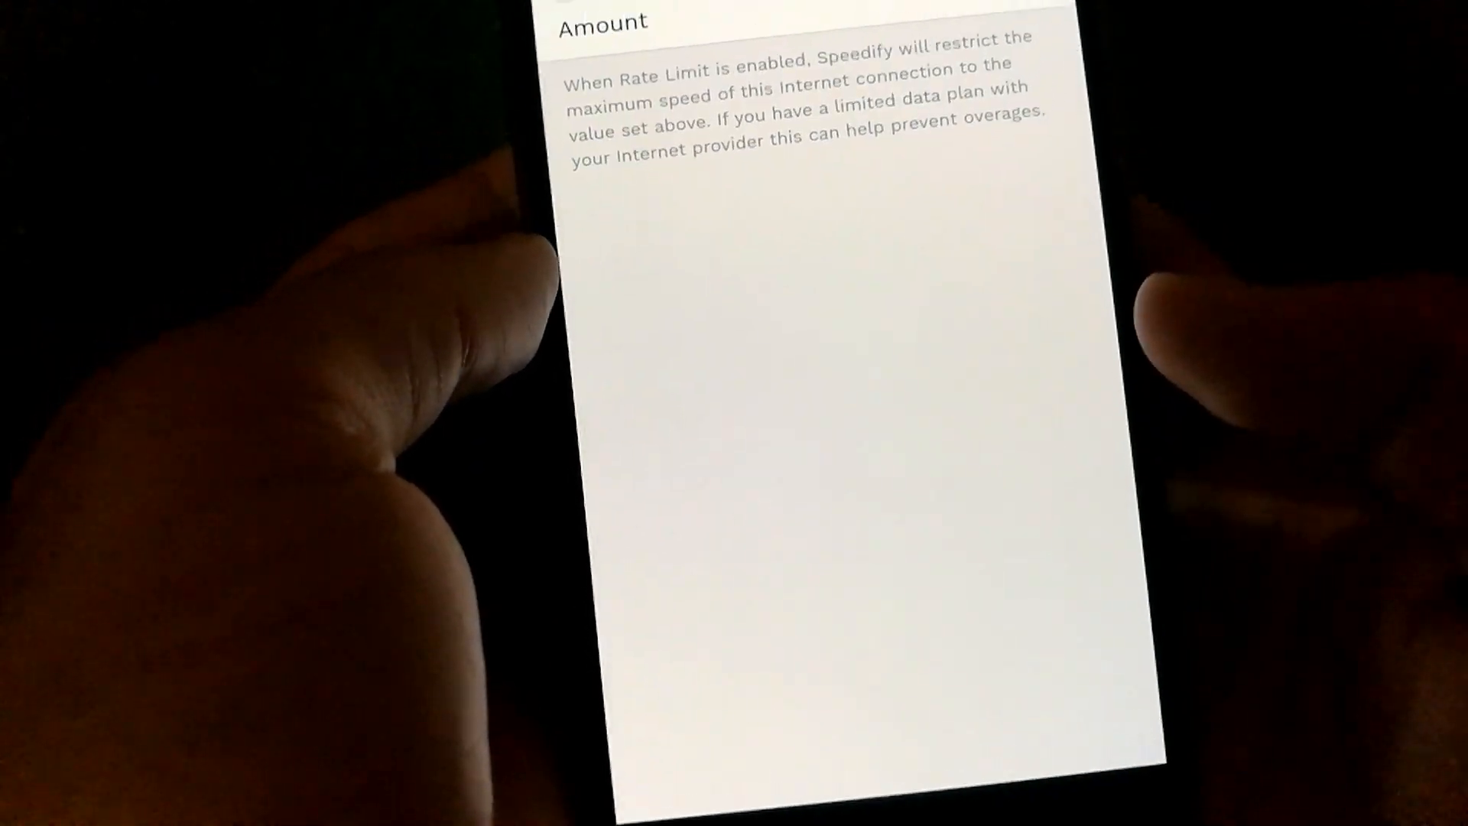
scroll(down, 3)
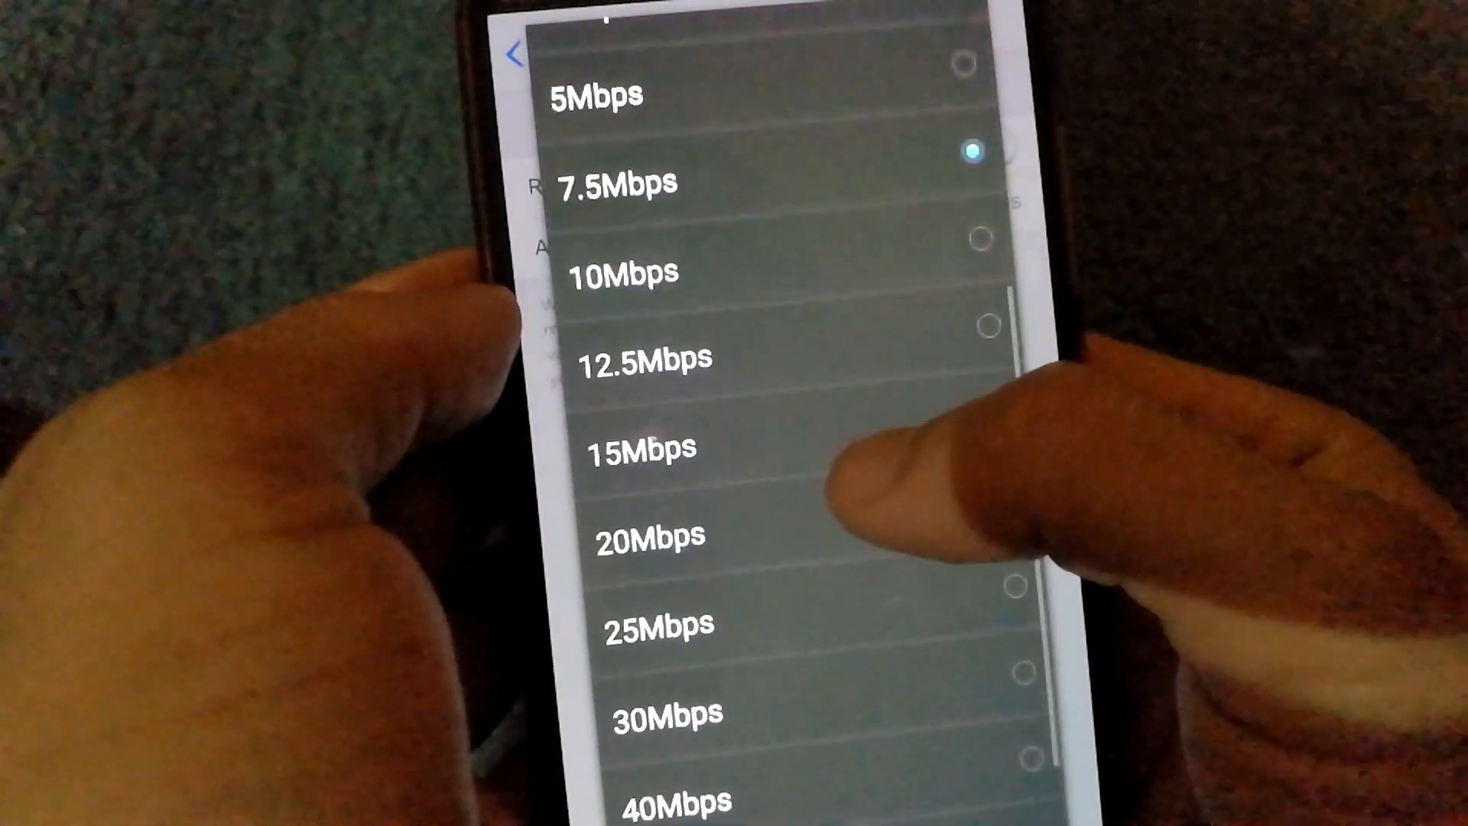
scroll(down, 3)
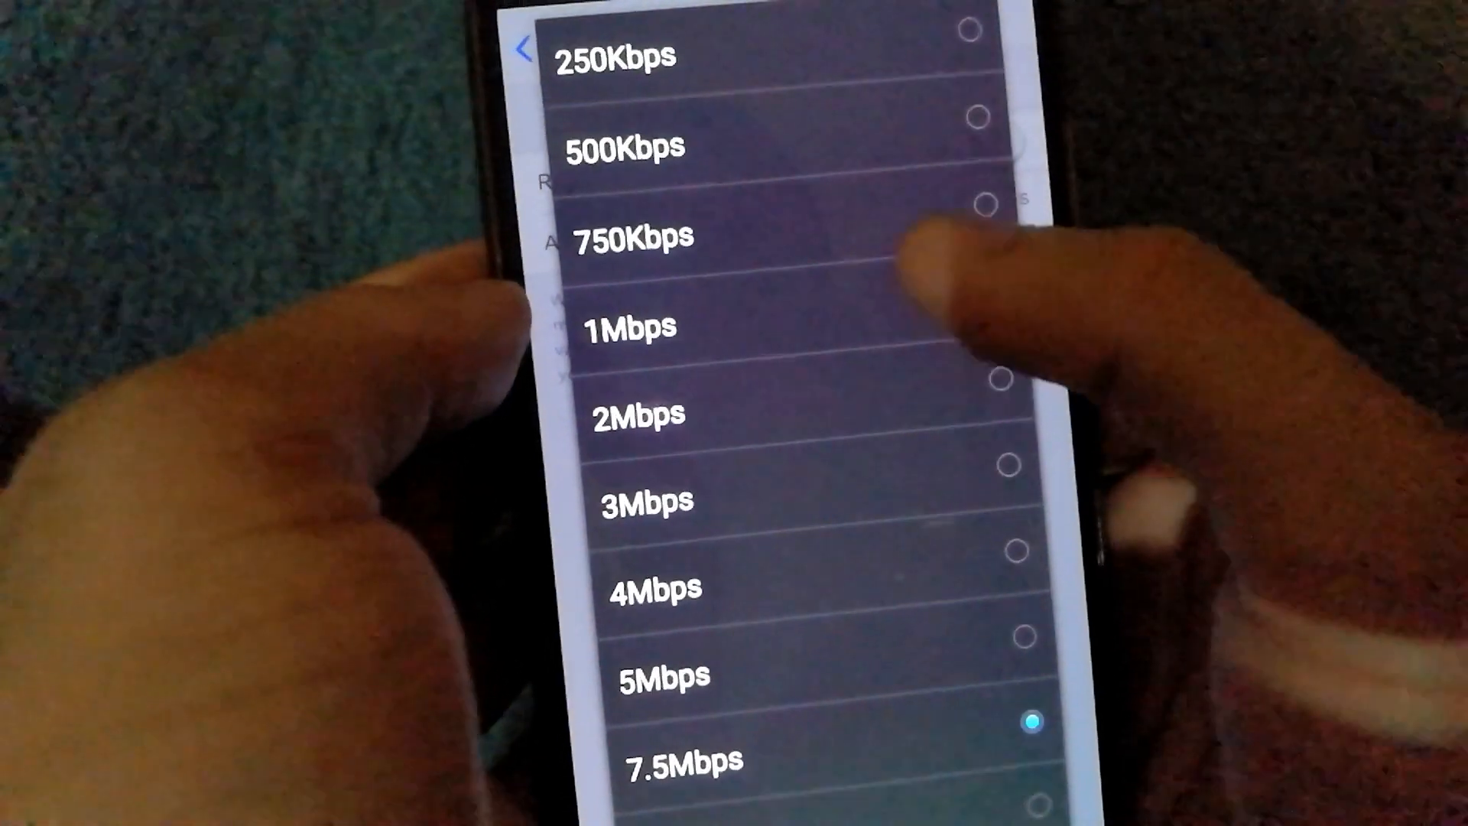
click(630, 236)
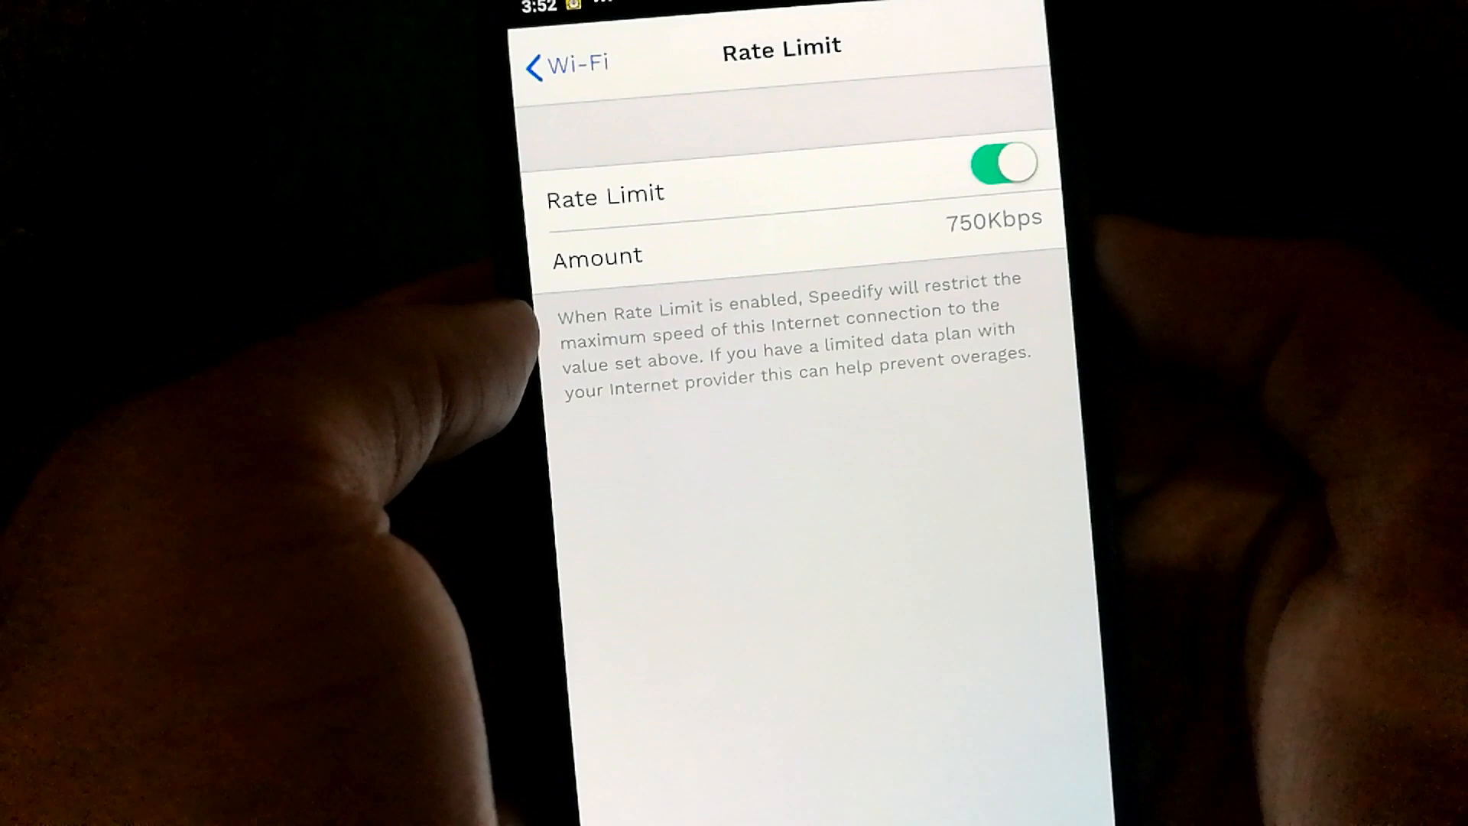
click(562, 63)
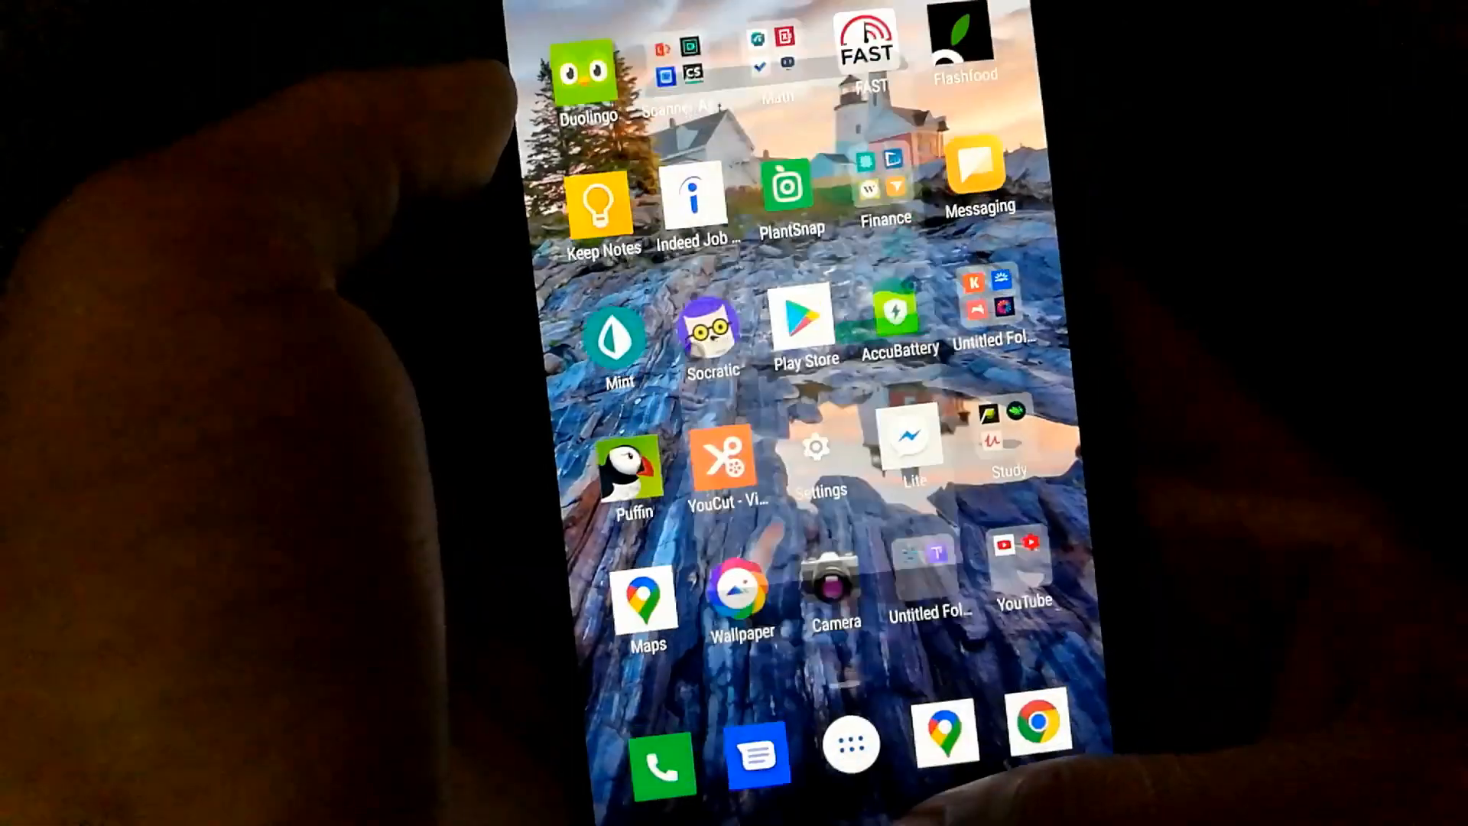
Step: Run the FAST speed test from the app drawer, getting 750 Kbps
click(853, 742)
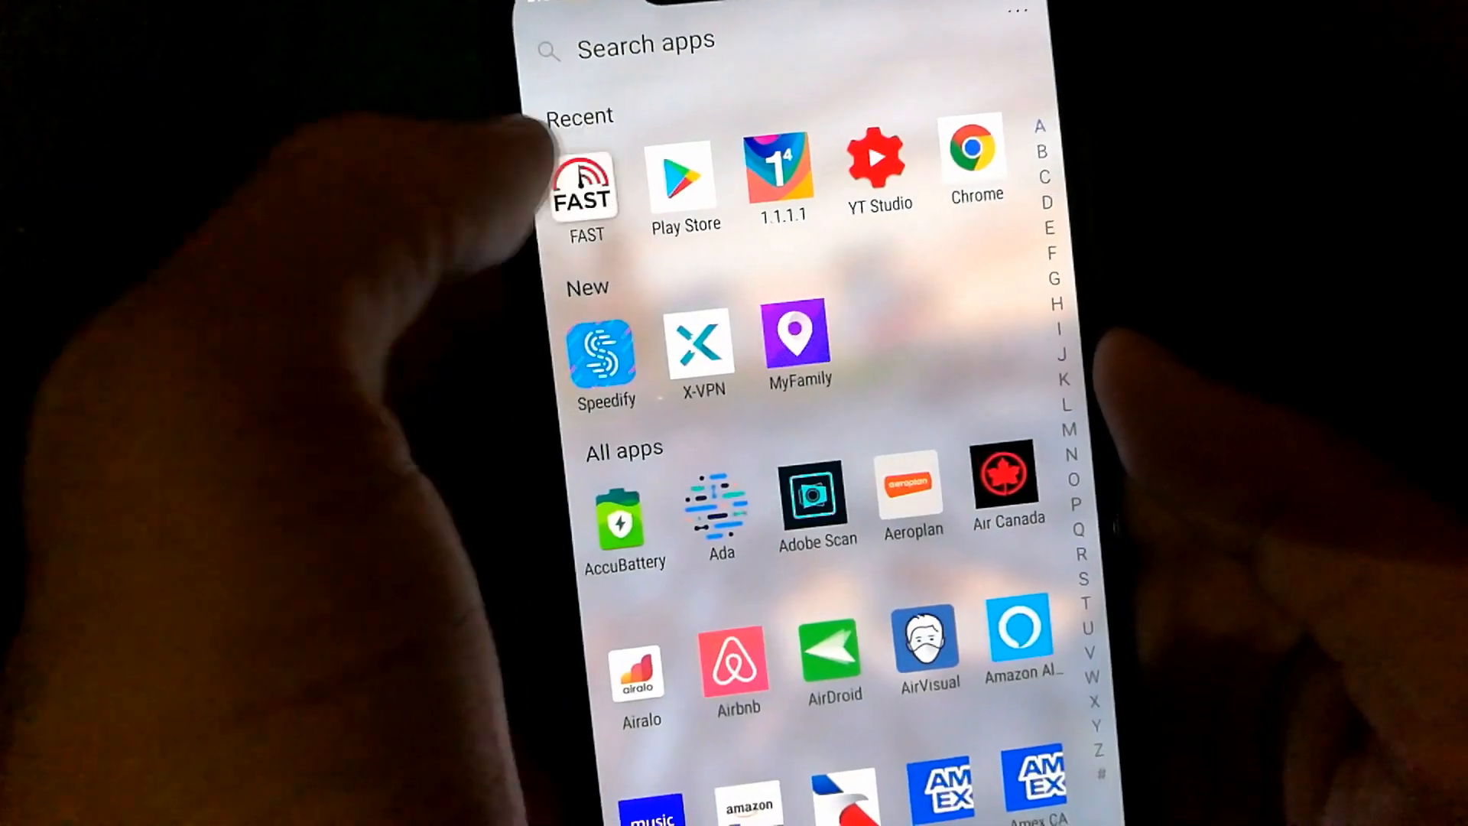
click(583, 187)
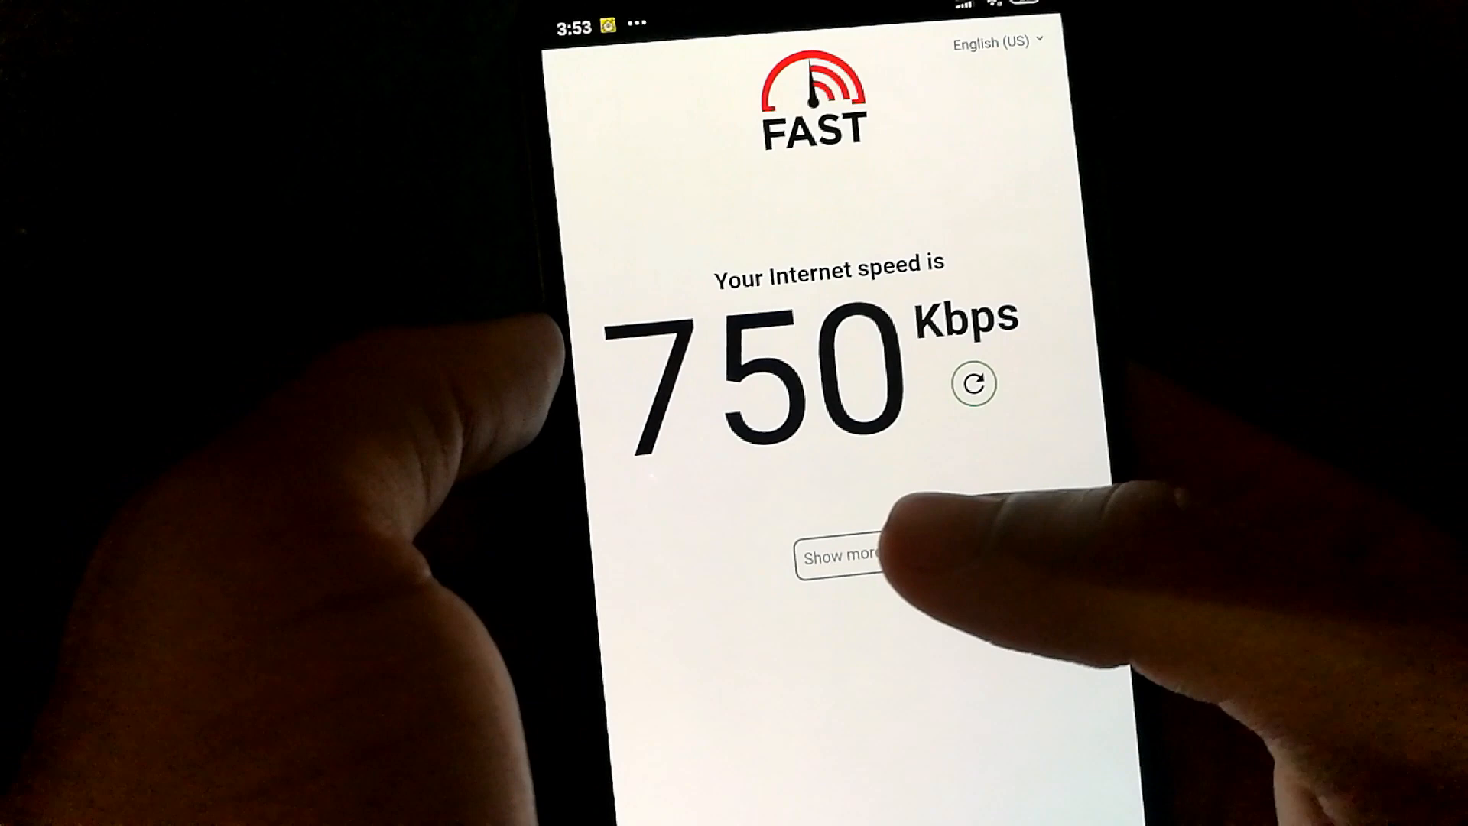
click(840, 557)
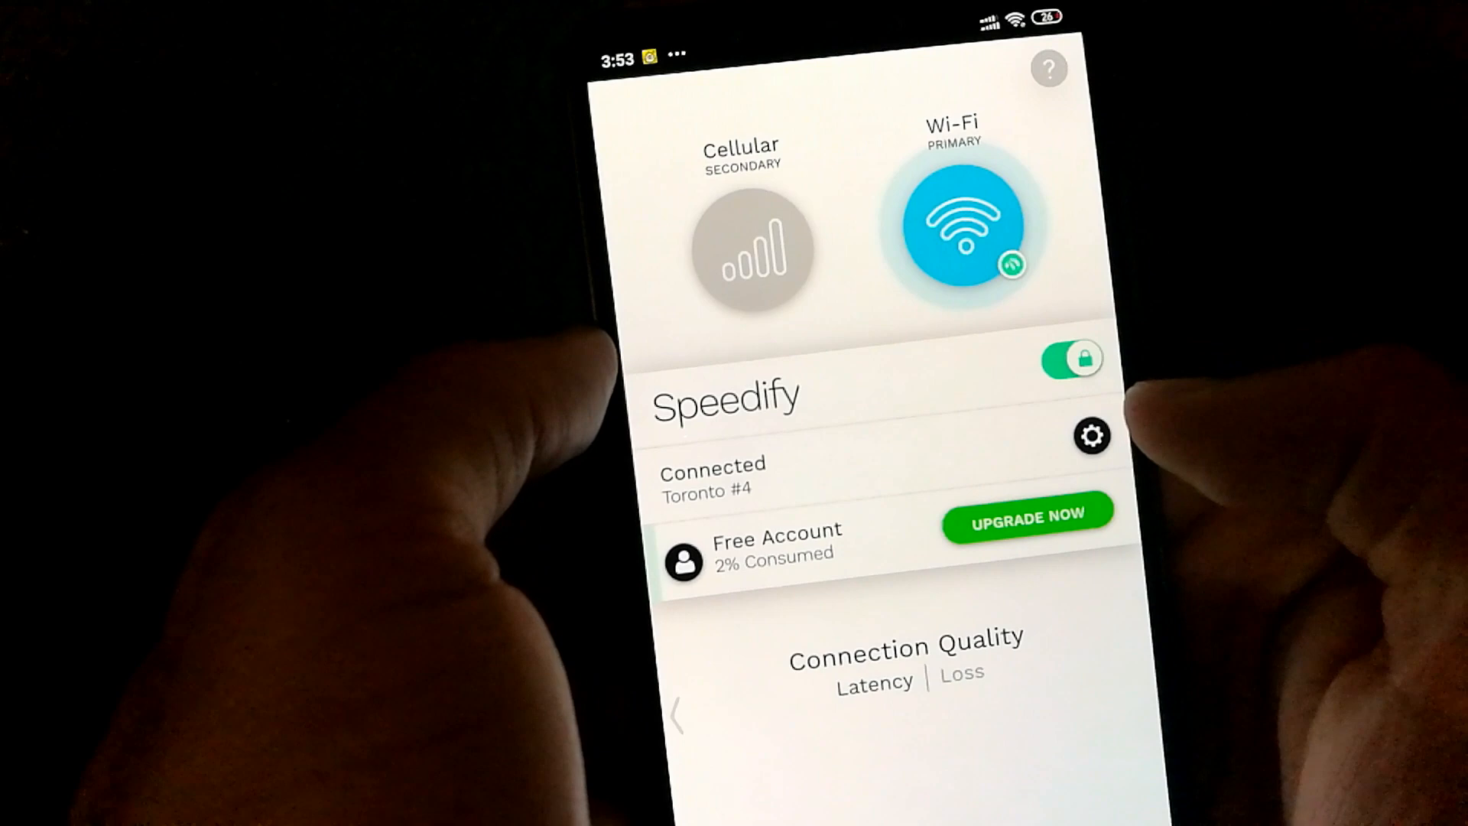
Step: Enable a 250Kbps rate limit on Speedify's Cellular connection and return to settings
click(1092, 437)
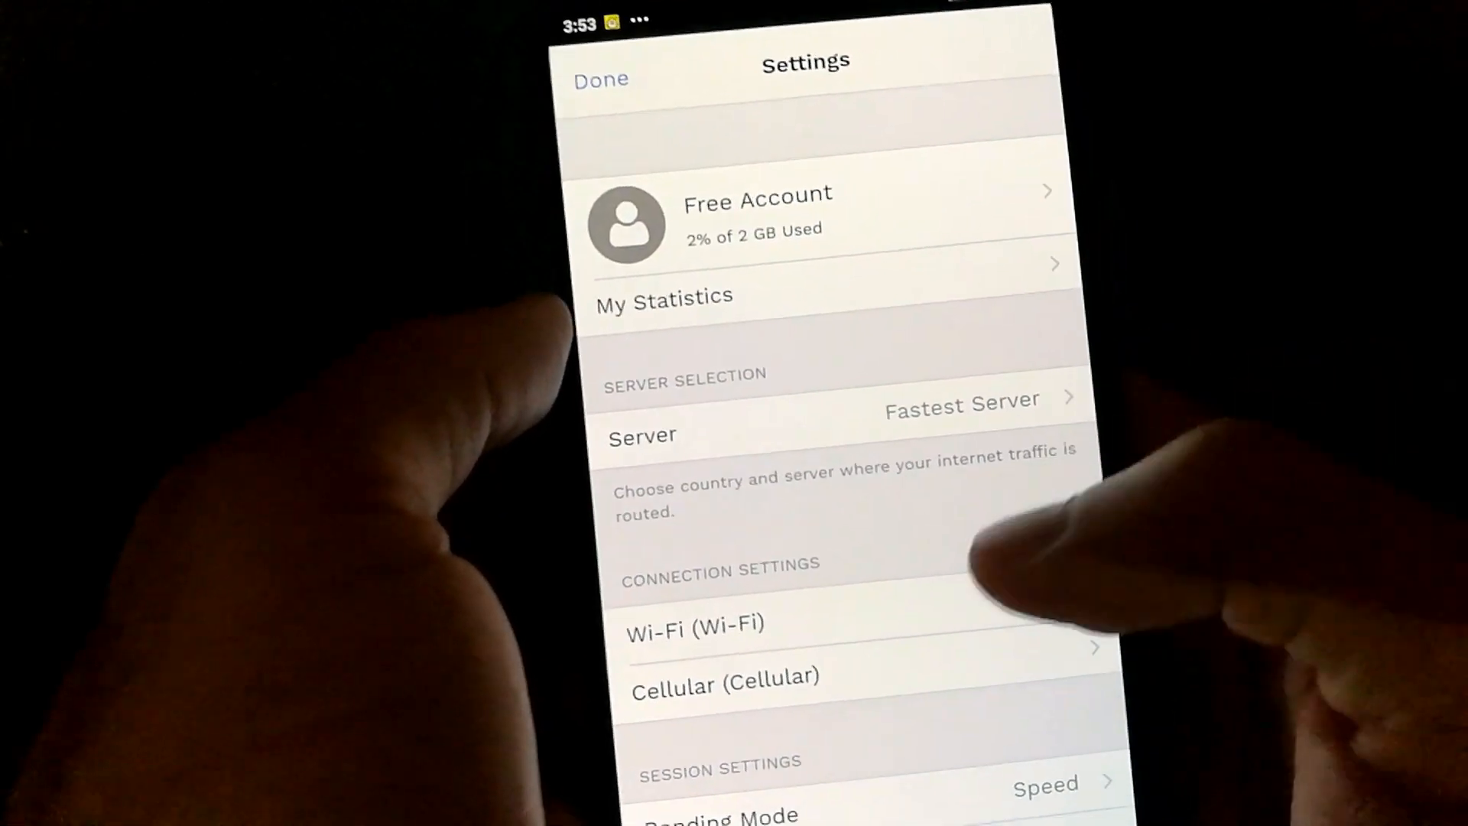
click(725, 677)
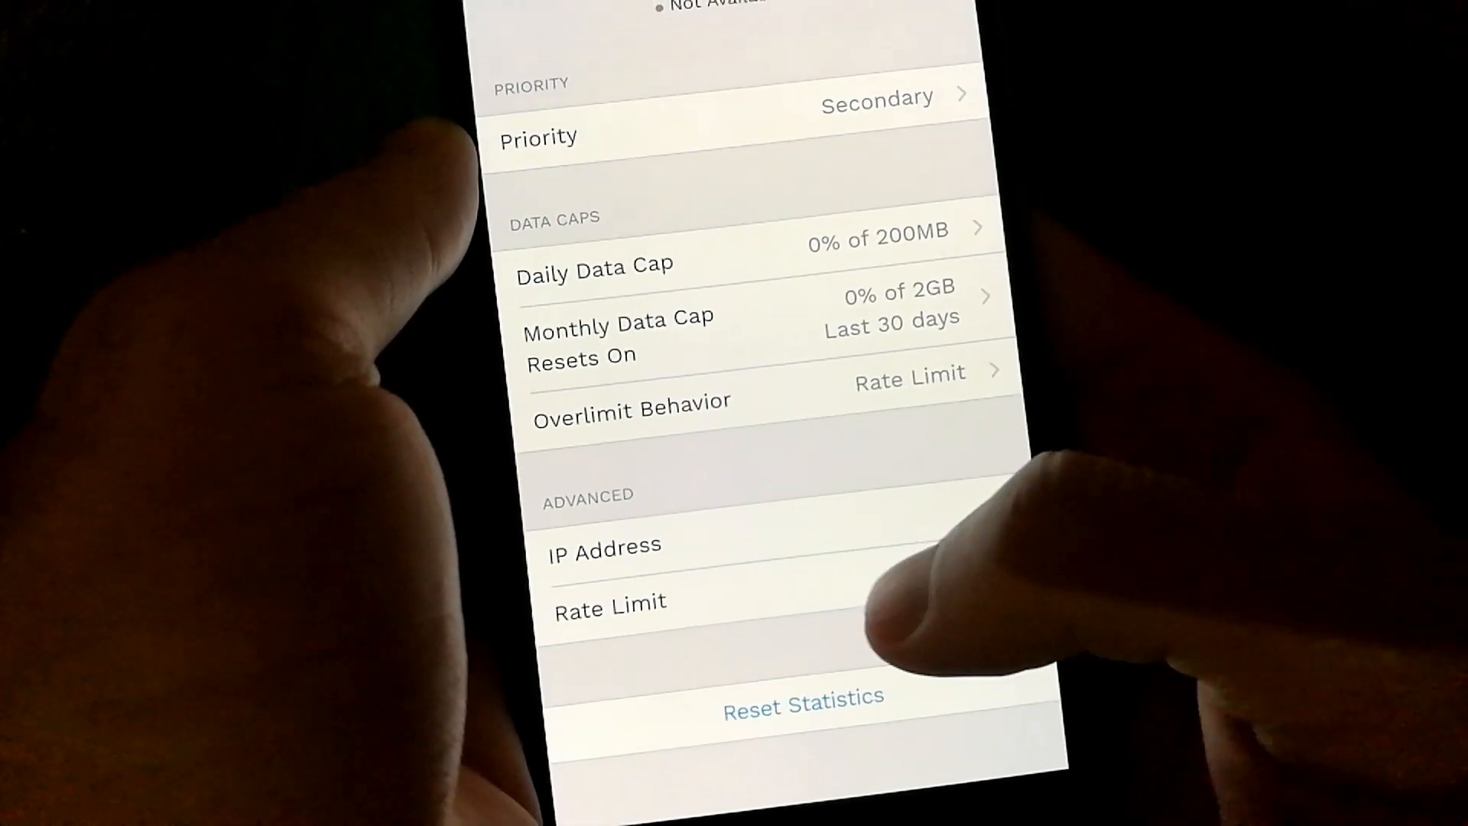
click(610, 601)
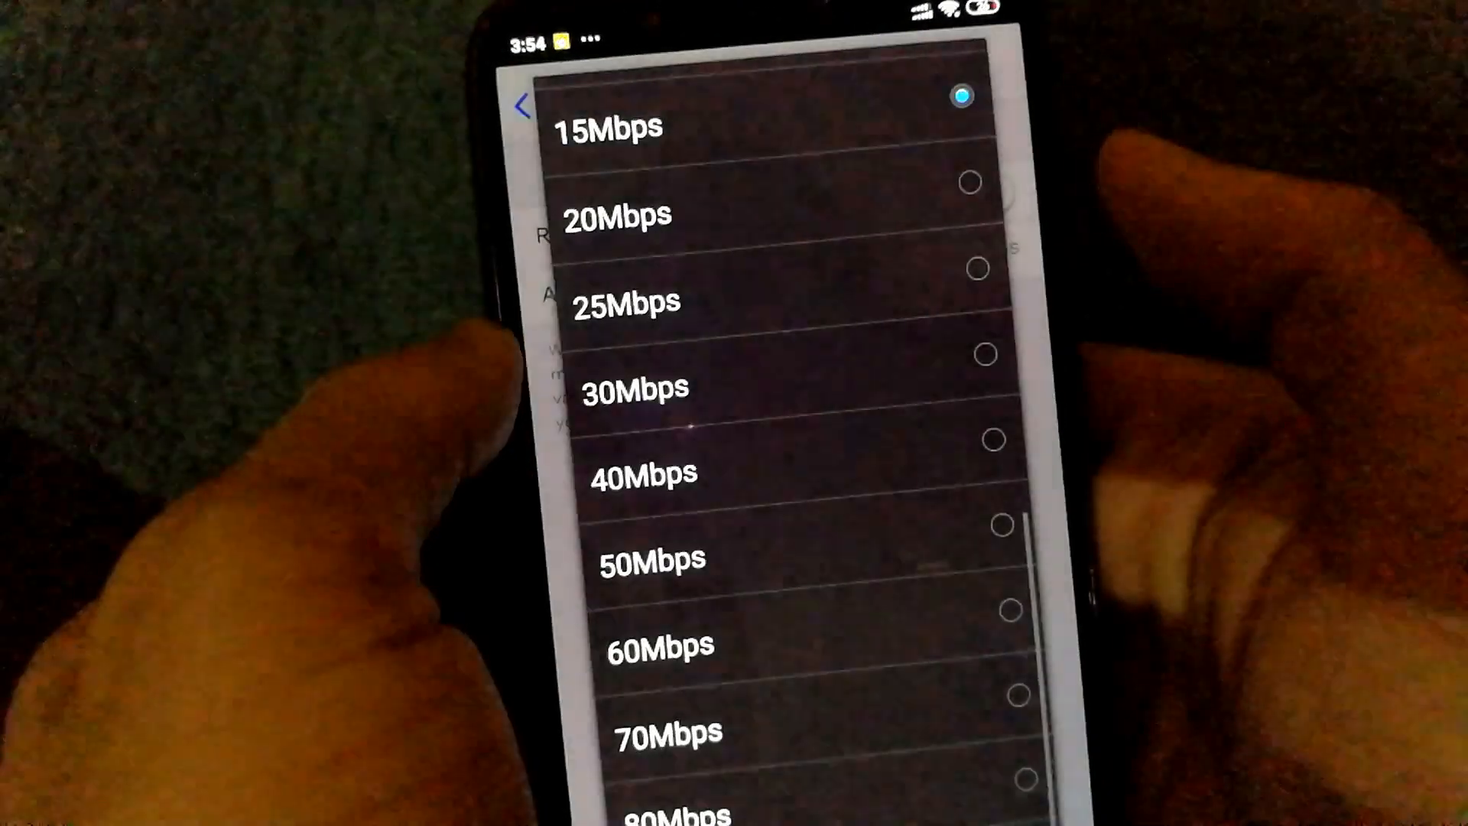
scroll(down, 3)
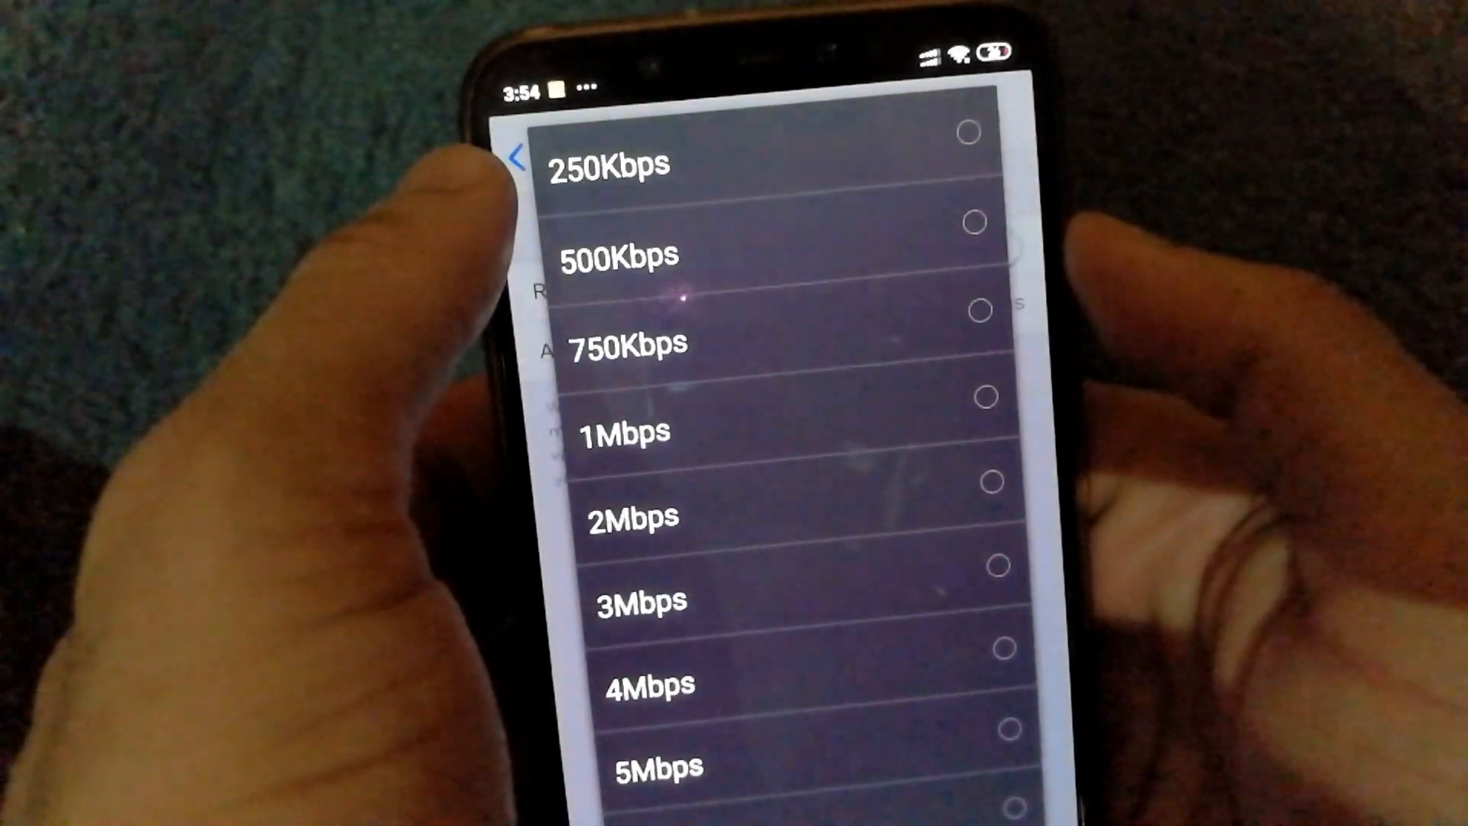
click(609, 165)
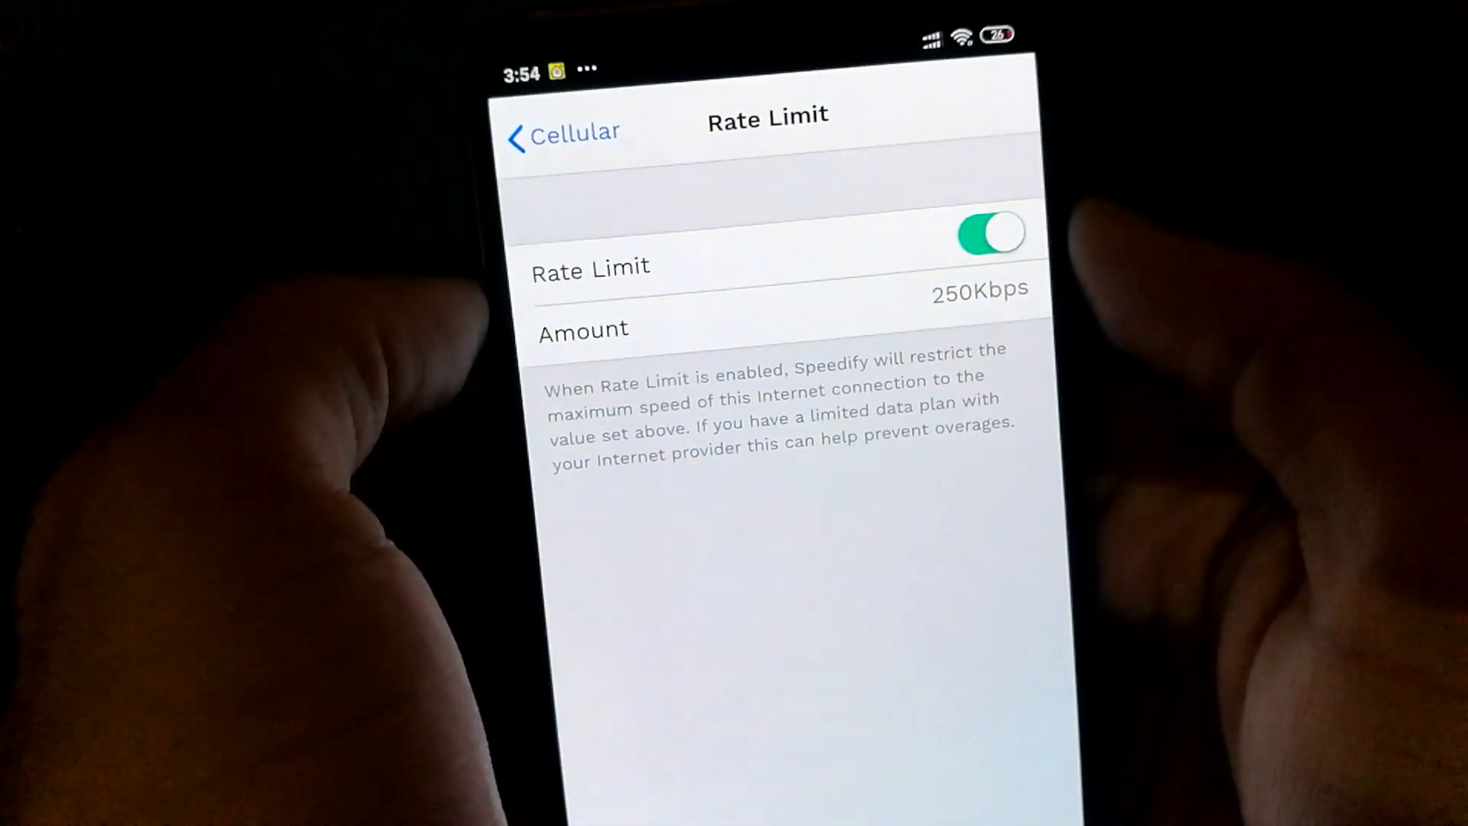
click(562, 132)
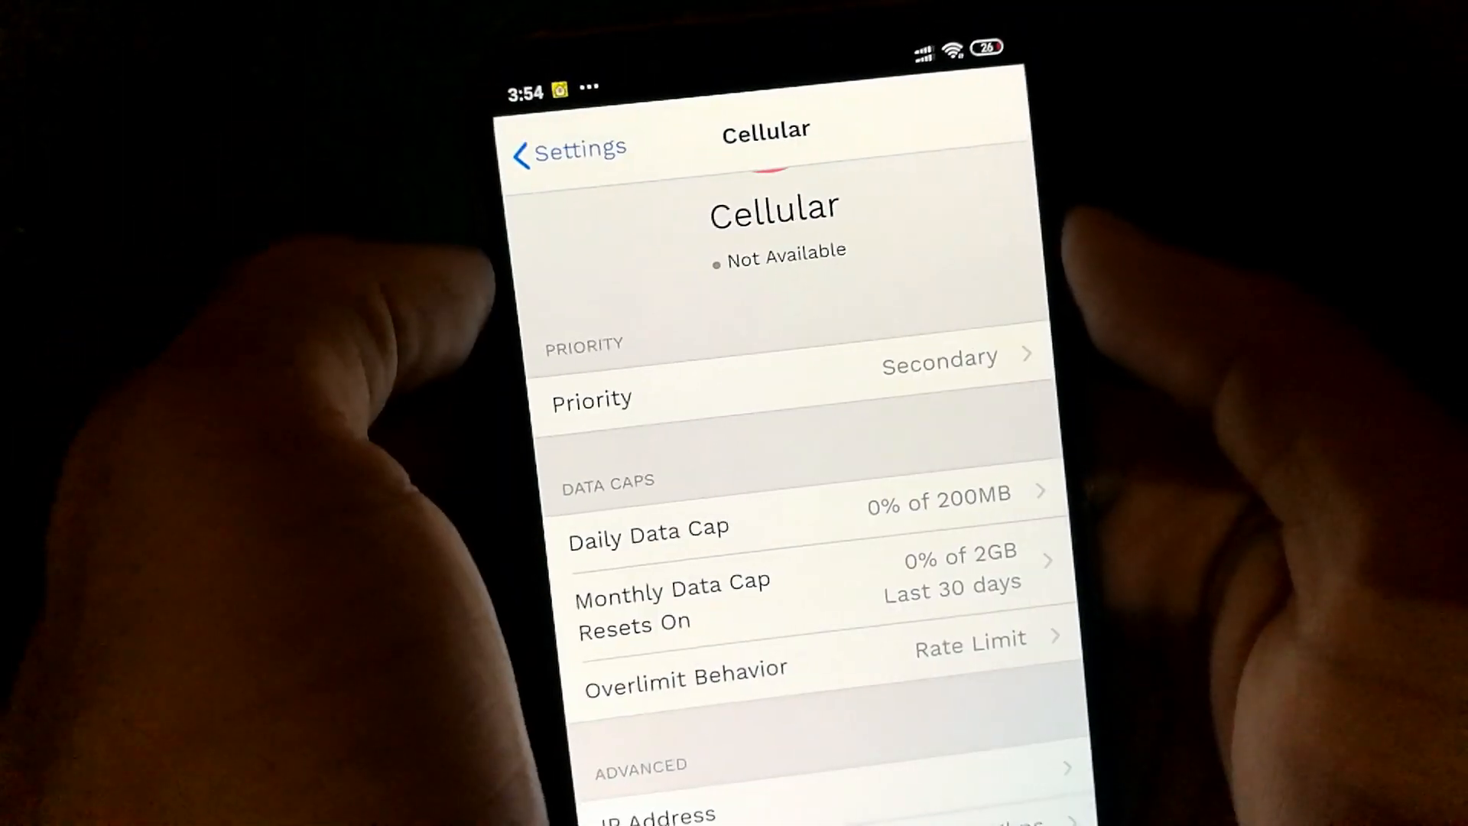
scroll(down, 3)
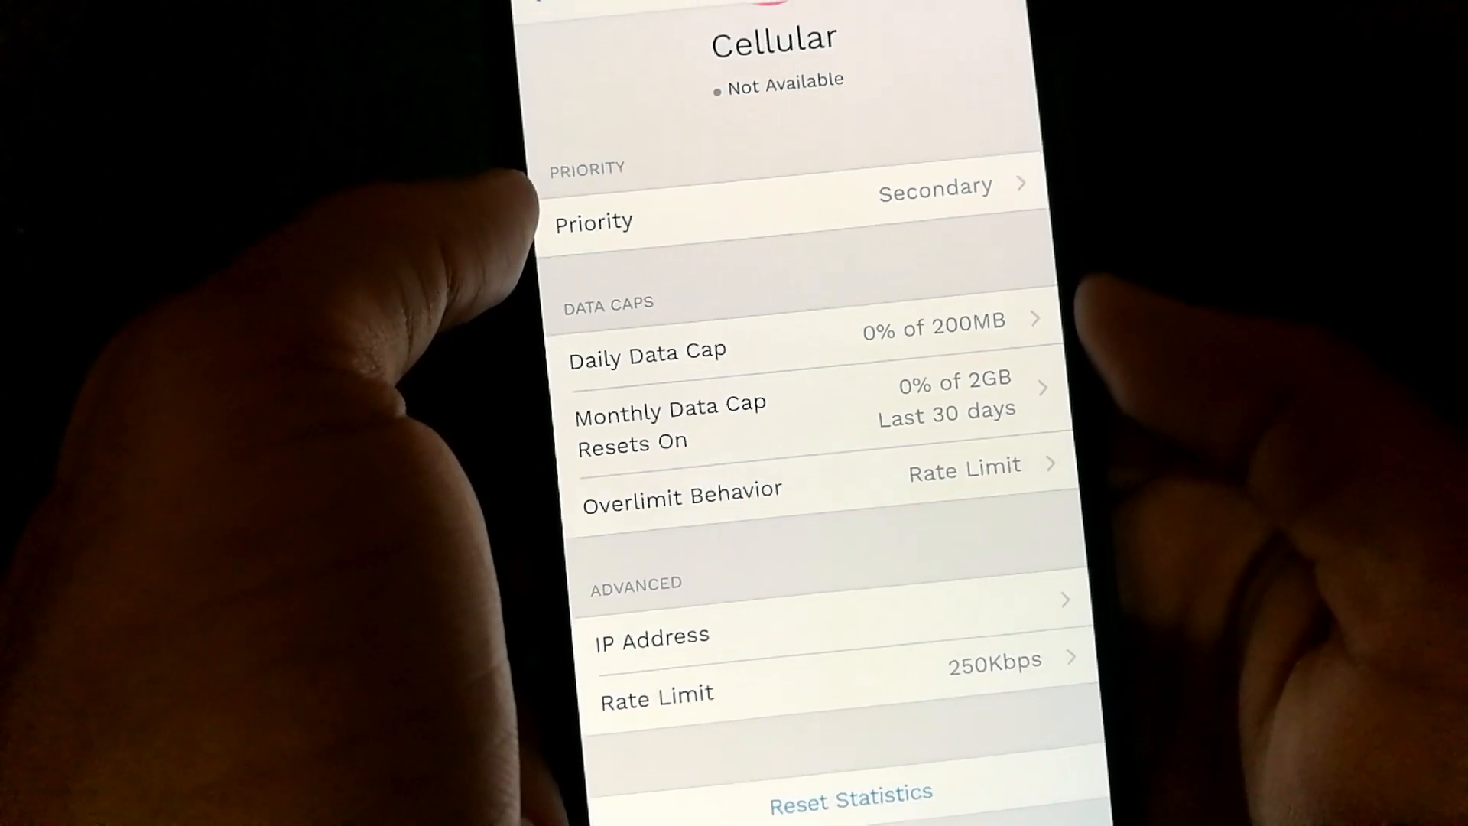
scroll(down, 3)
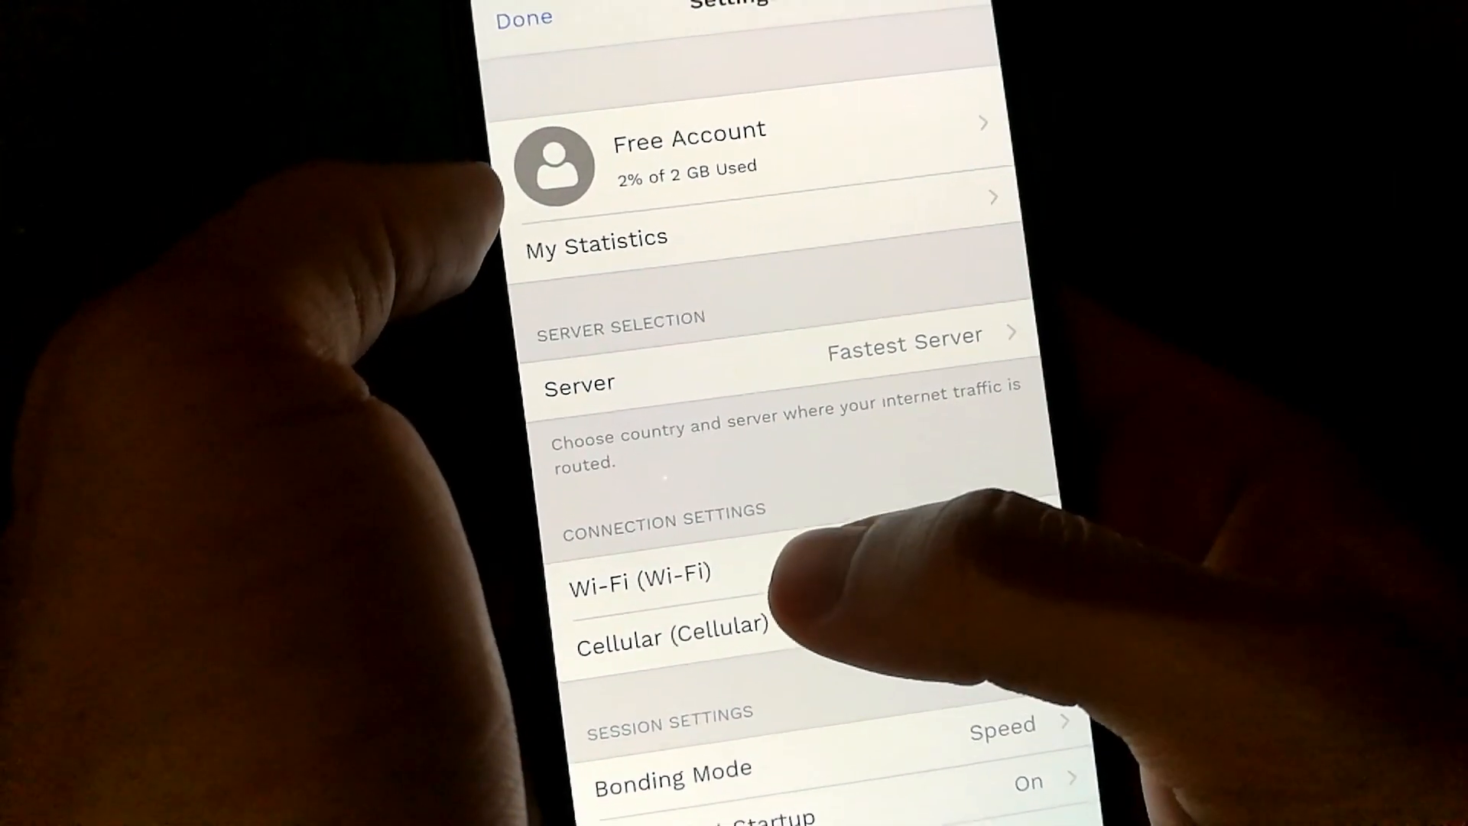
Step: Review the Wi-Fi priority options, leaving Primary (Recommended) selected
click(641, 578)
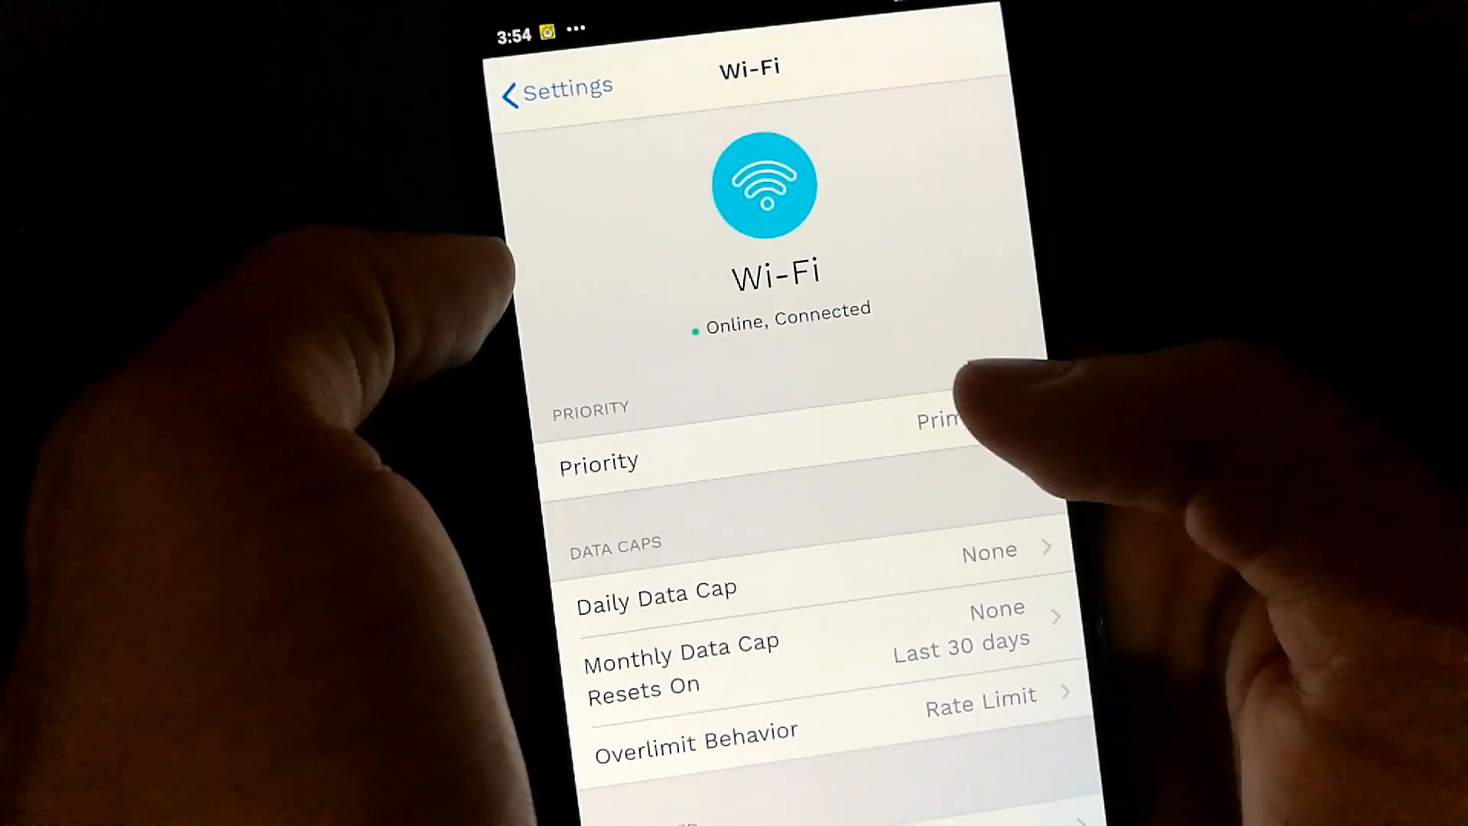
click(599, 462)
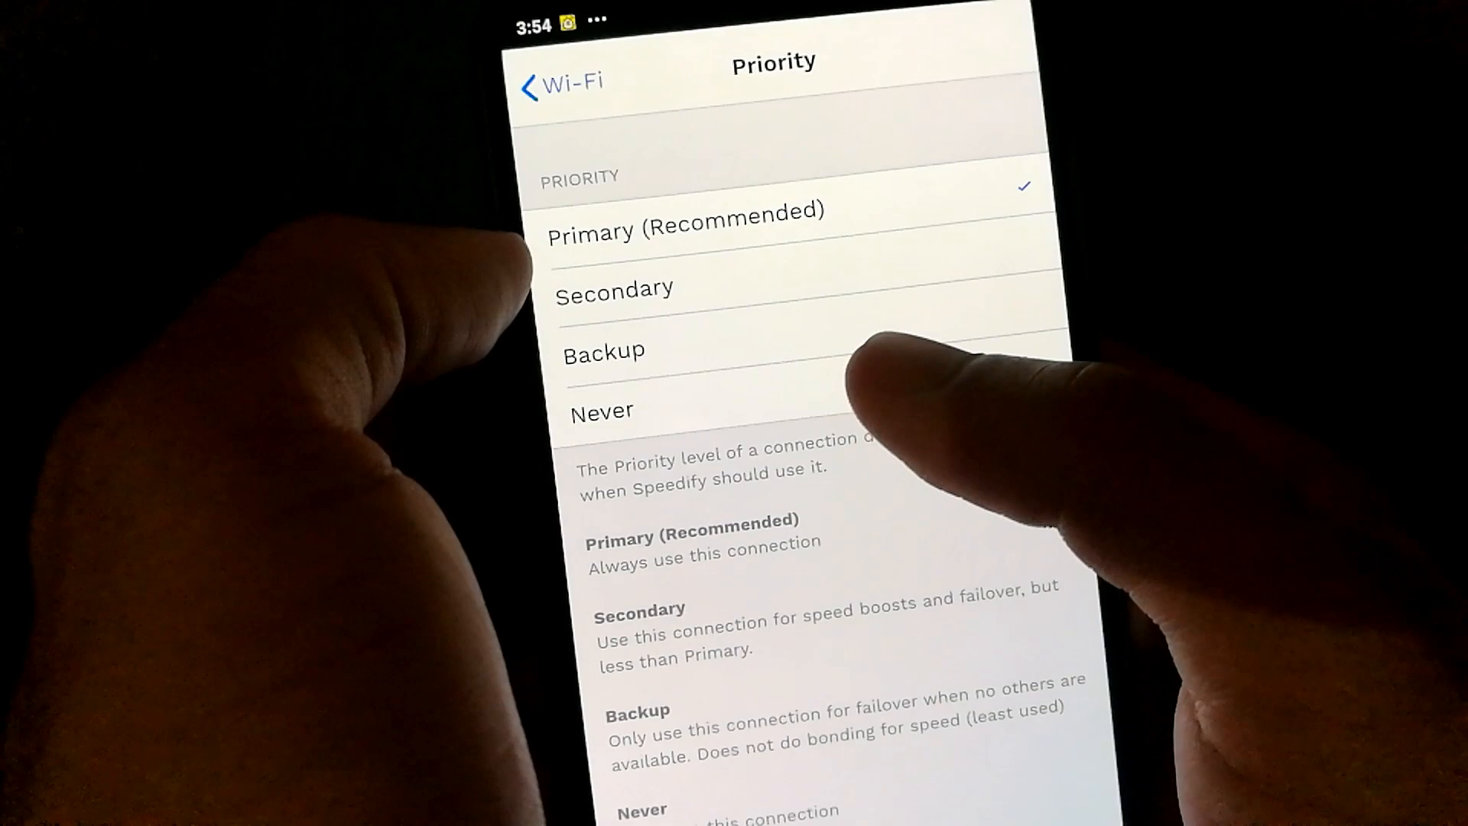
click(602, 410)
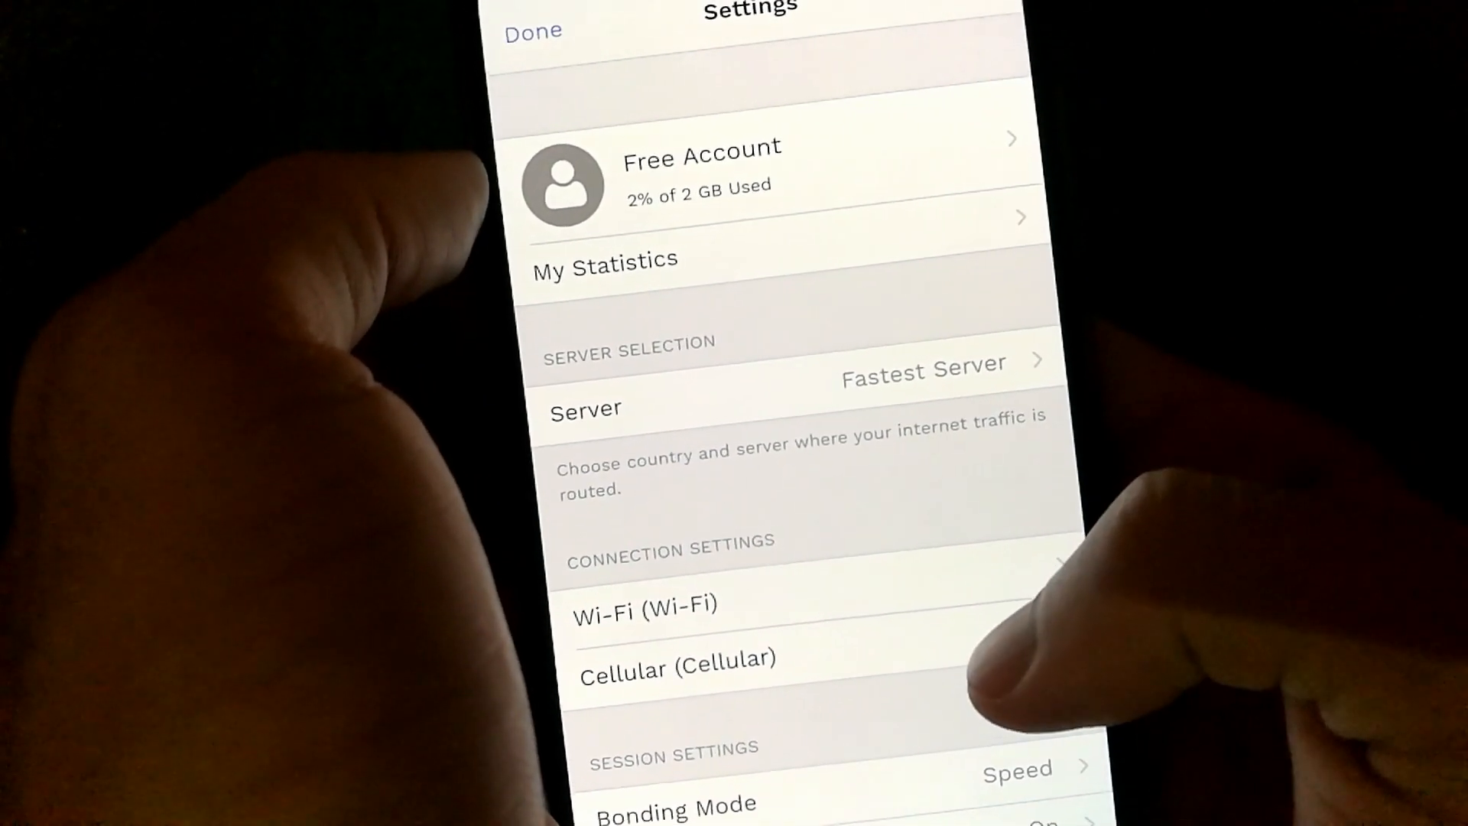
click(644, 604)
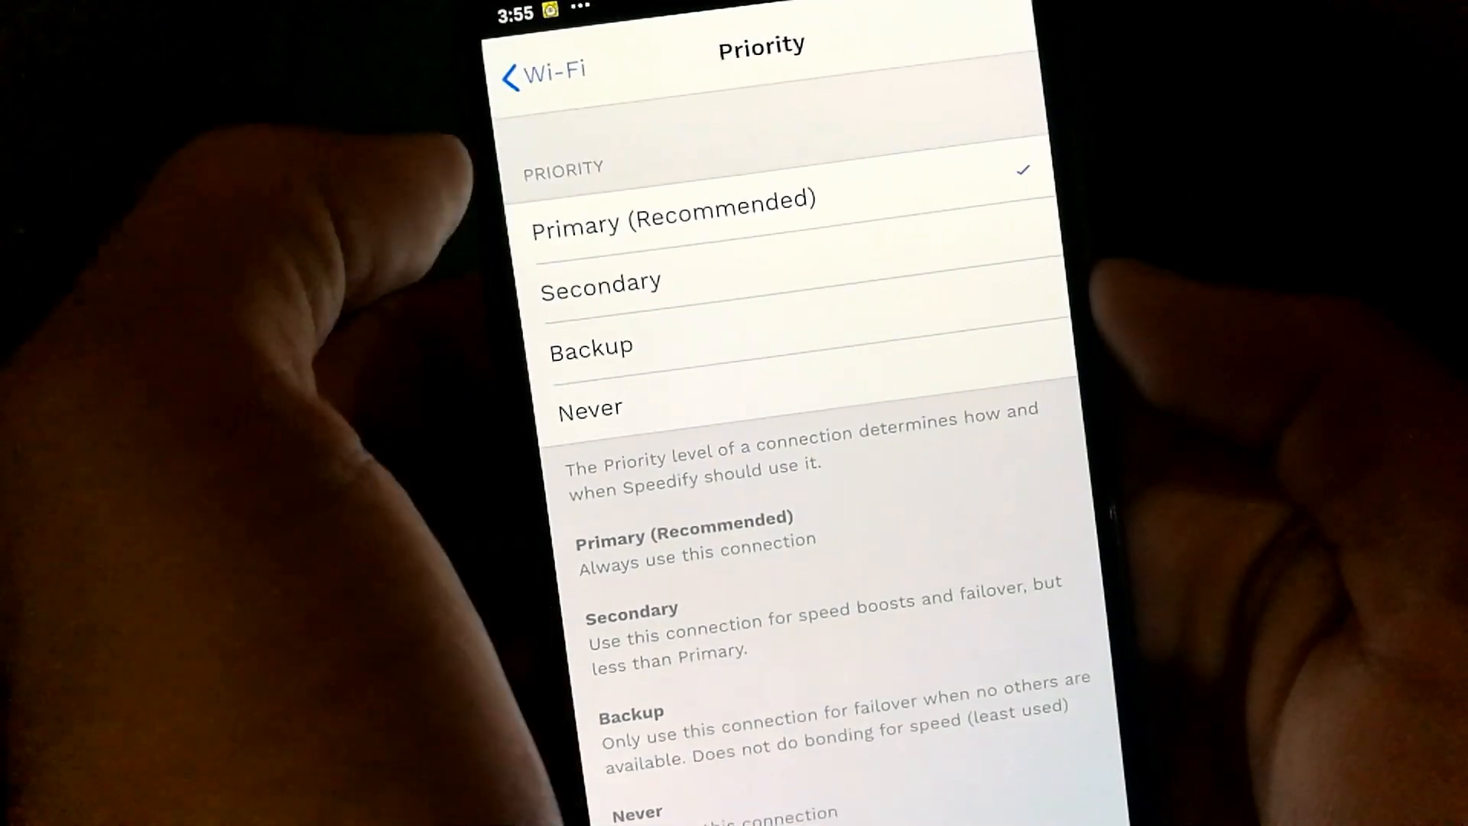
click(540, 77)
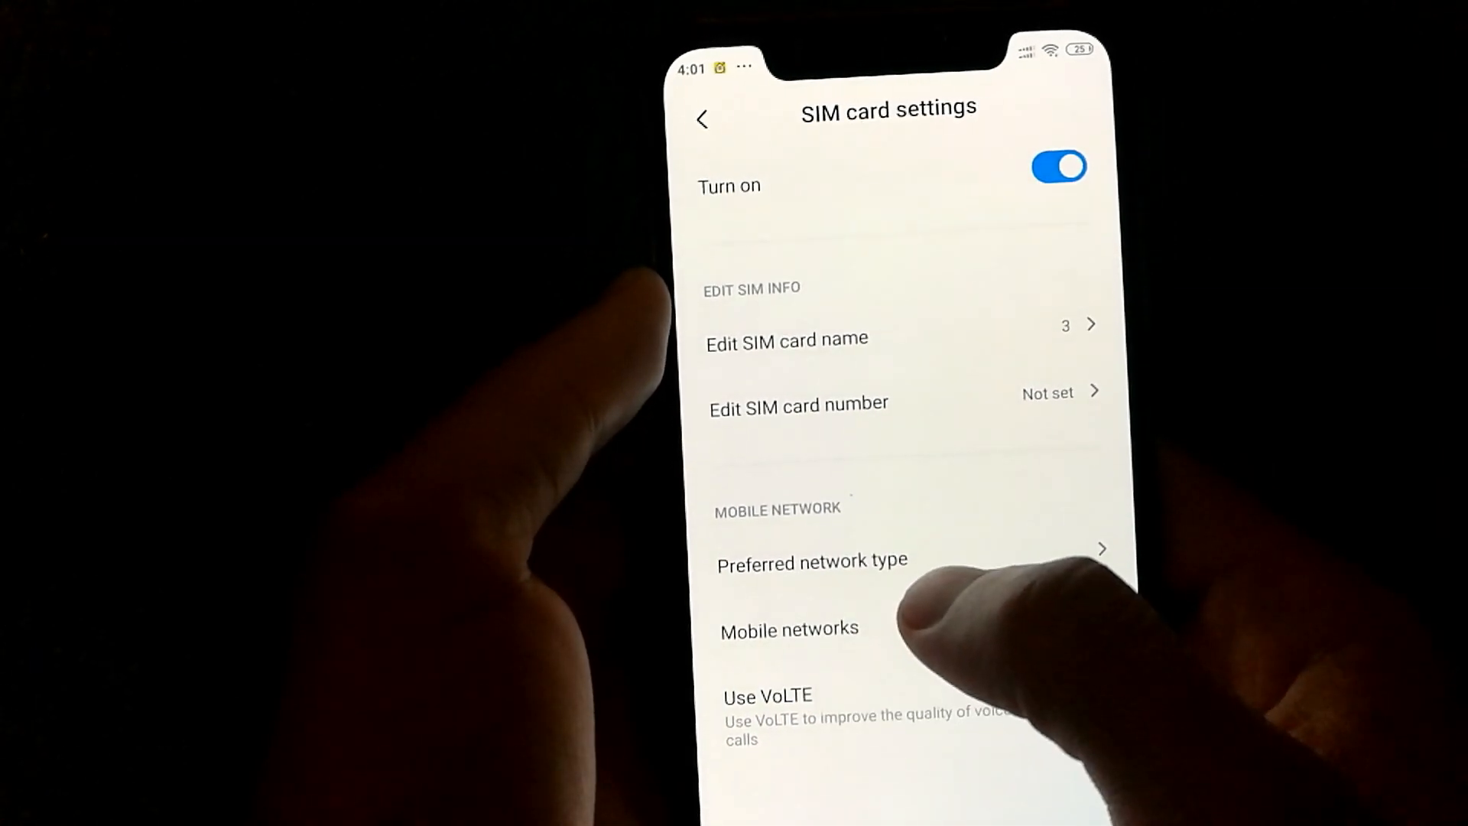
Step: View the preferred network type options, keeping Prefer LTE, and return to SIM settings
click(811, 560)
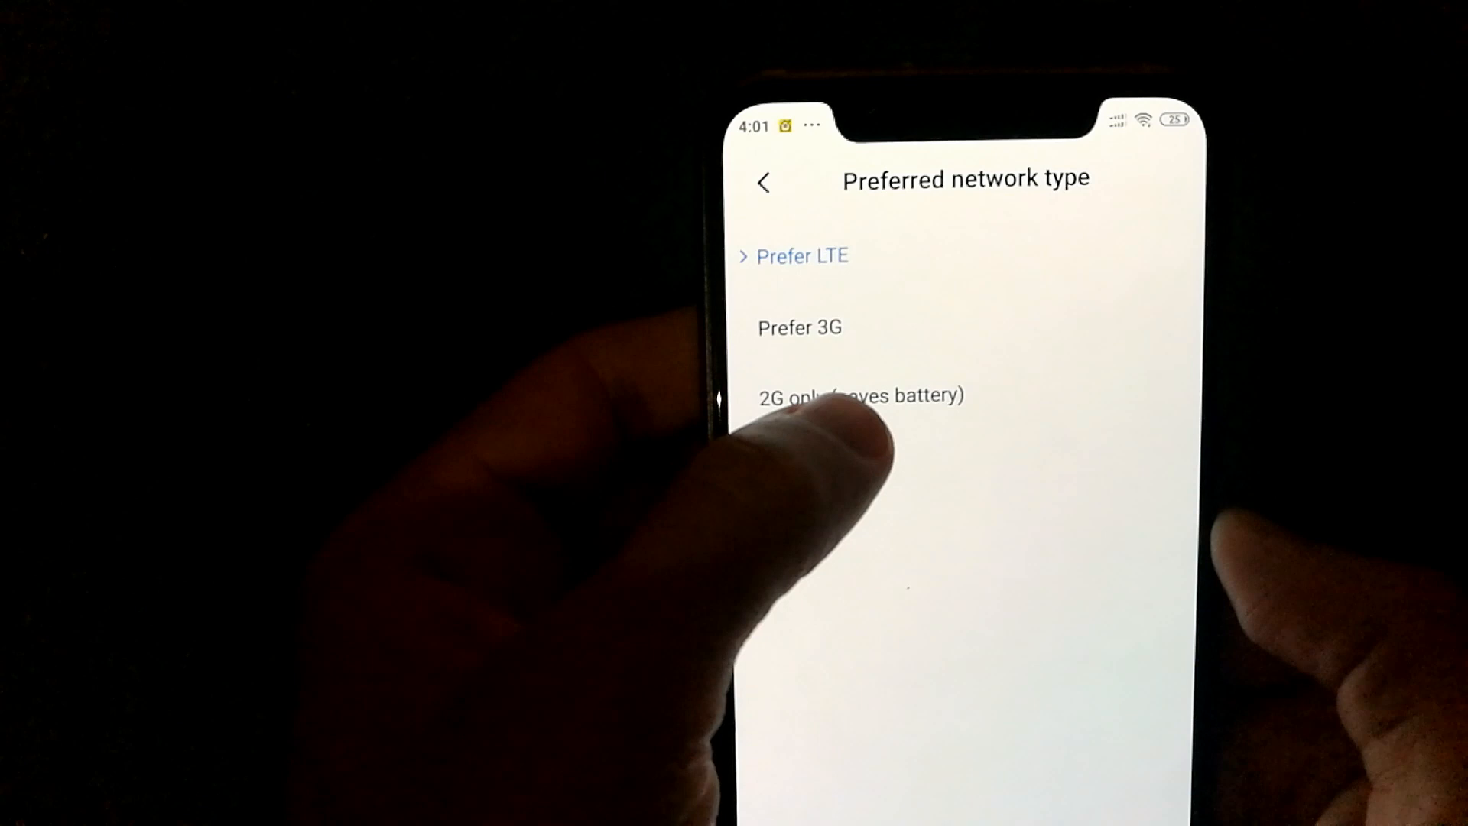
click(765, 182)
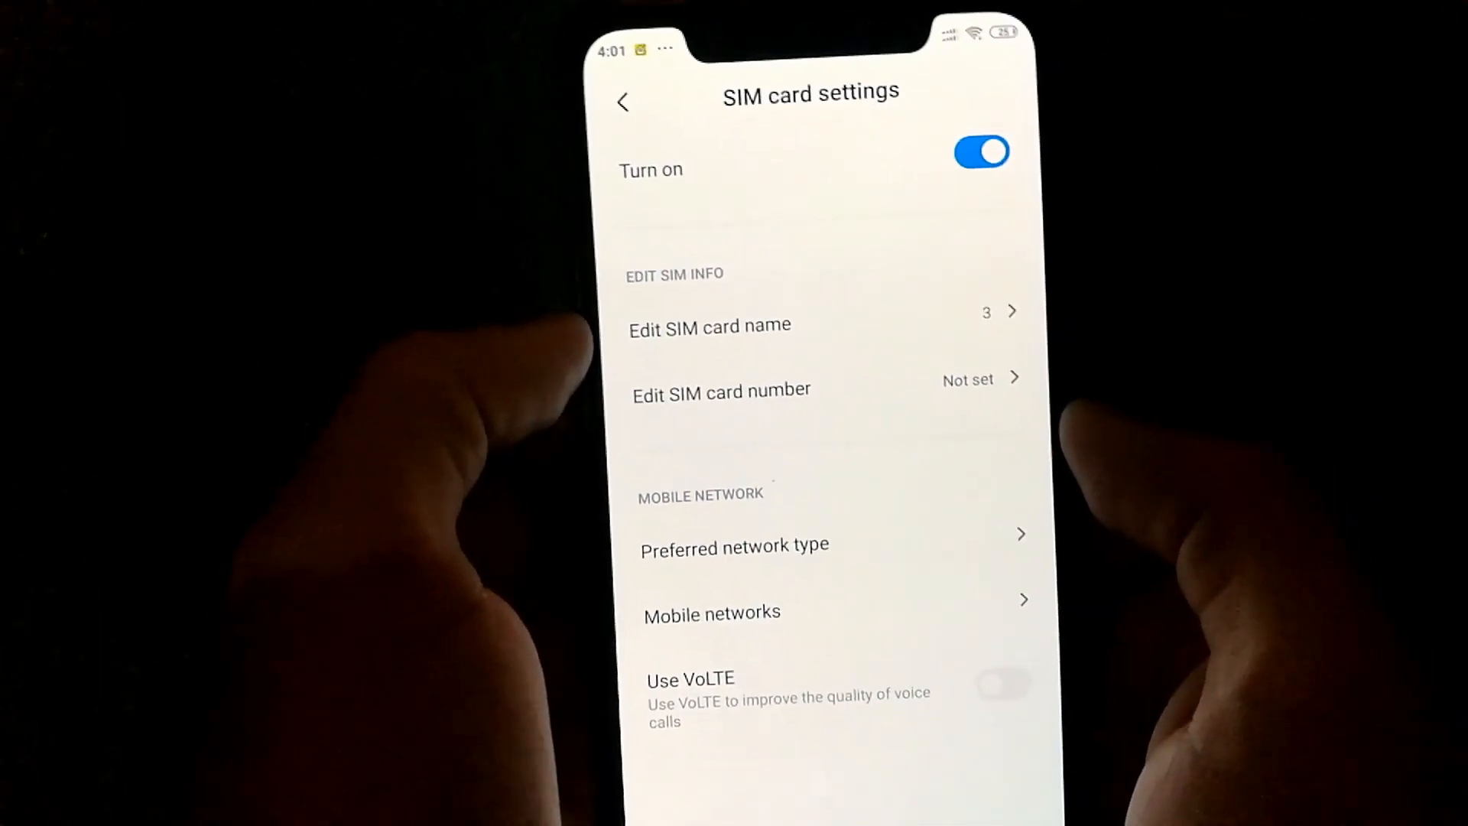